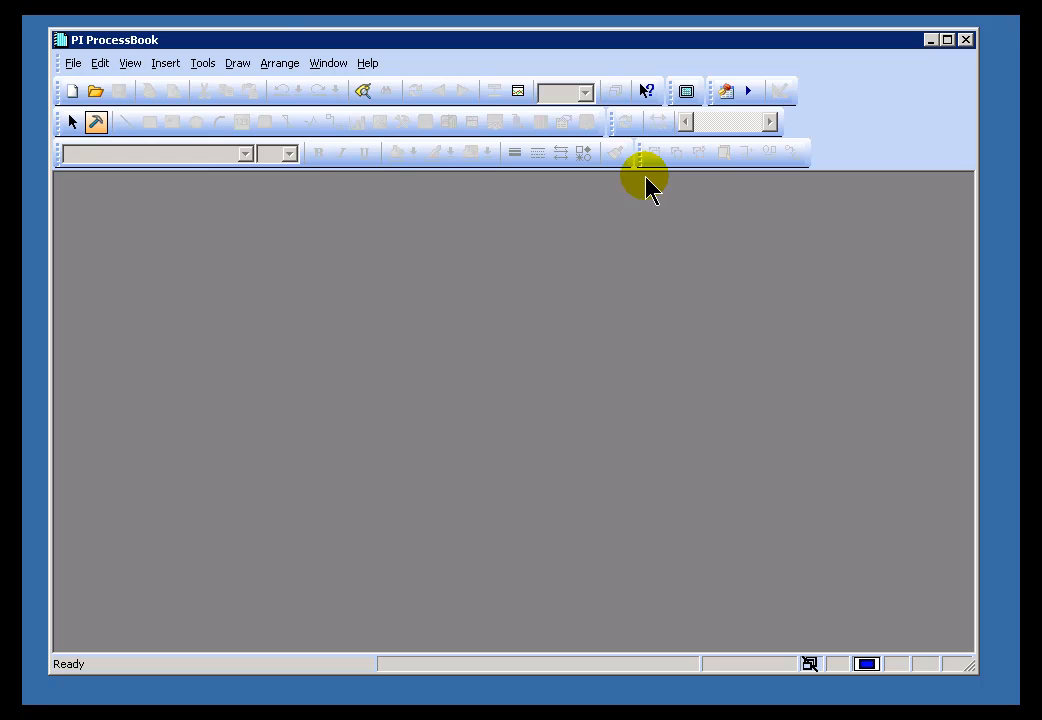
mouse_move(72, 62)
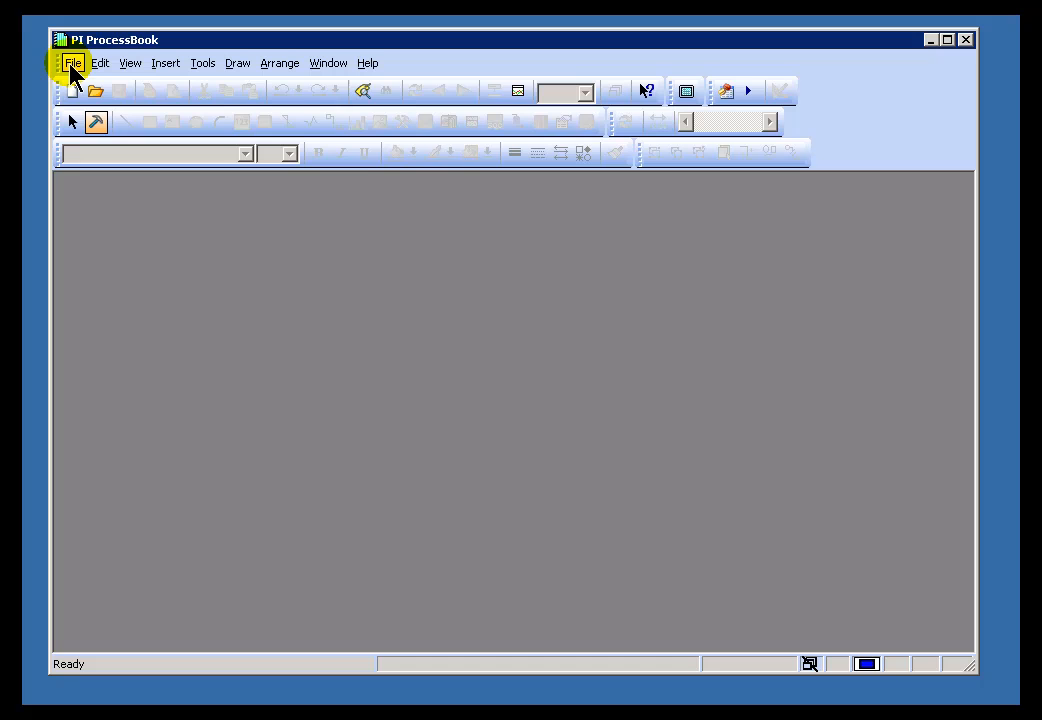
- Start a new item from the File menu and choose ProcessBook Entry as its type
click(72, 62)
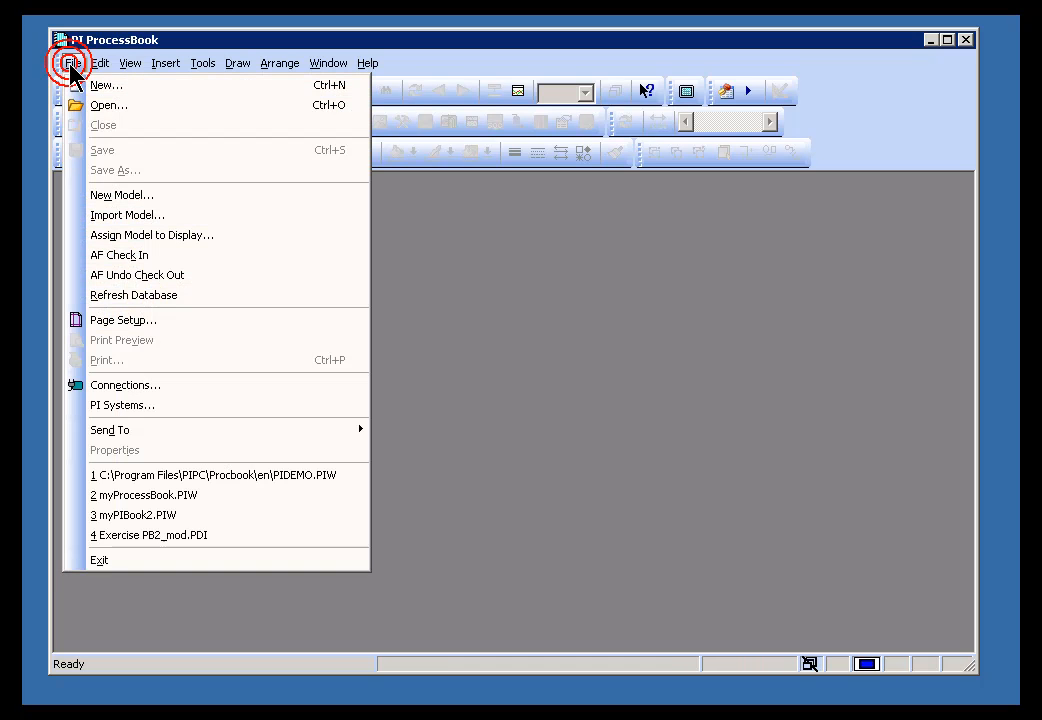
mouse_move(104, 84)
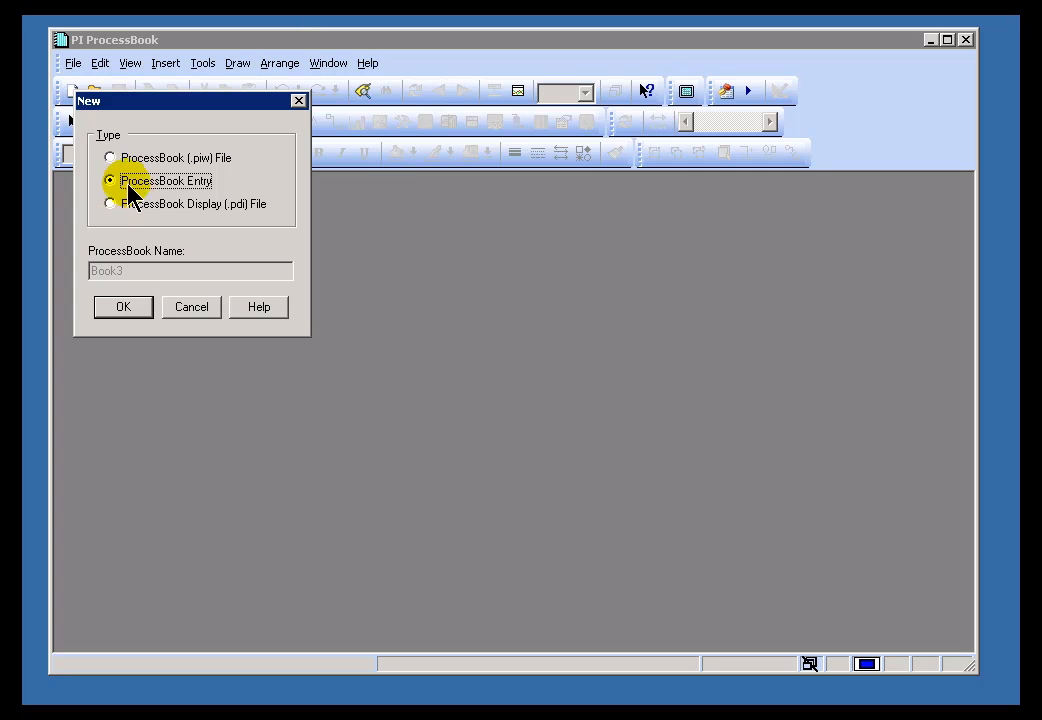
click(110, 156)
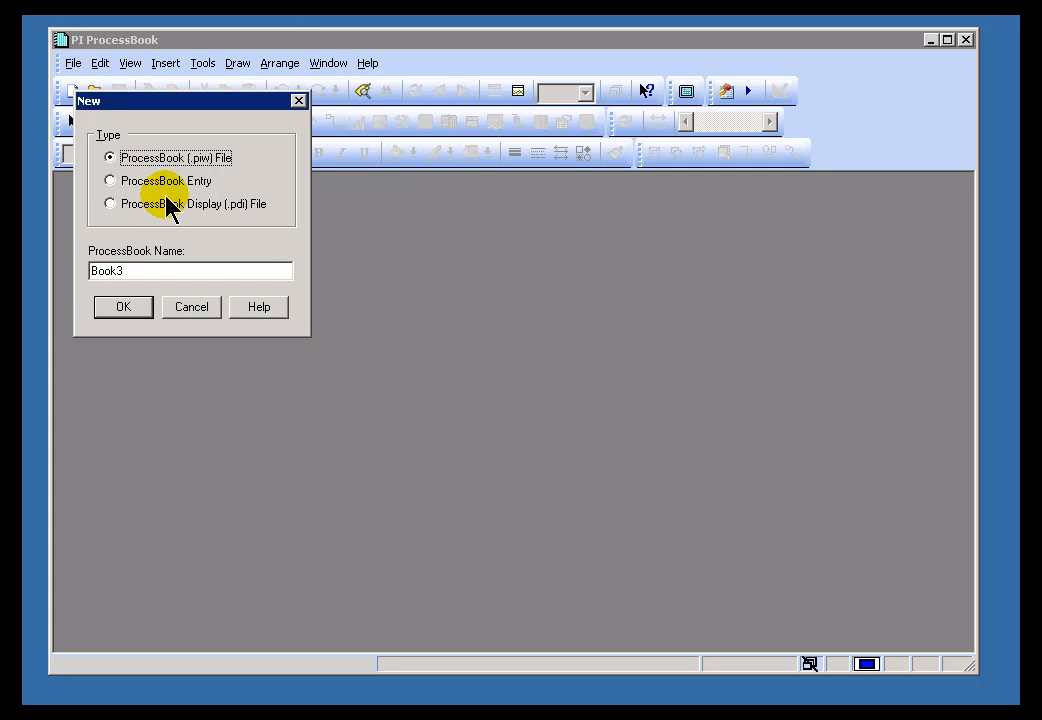
click(108, 180)
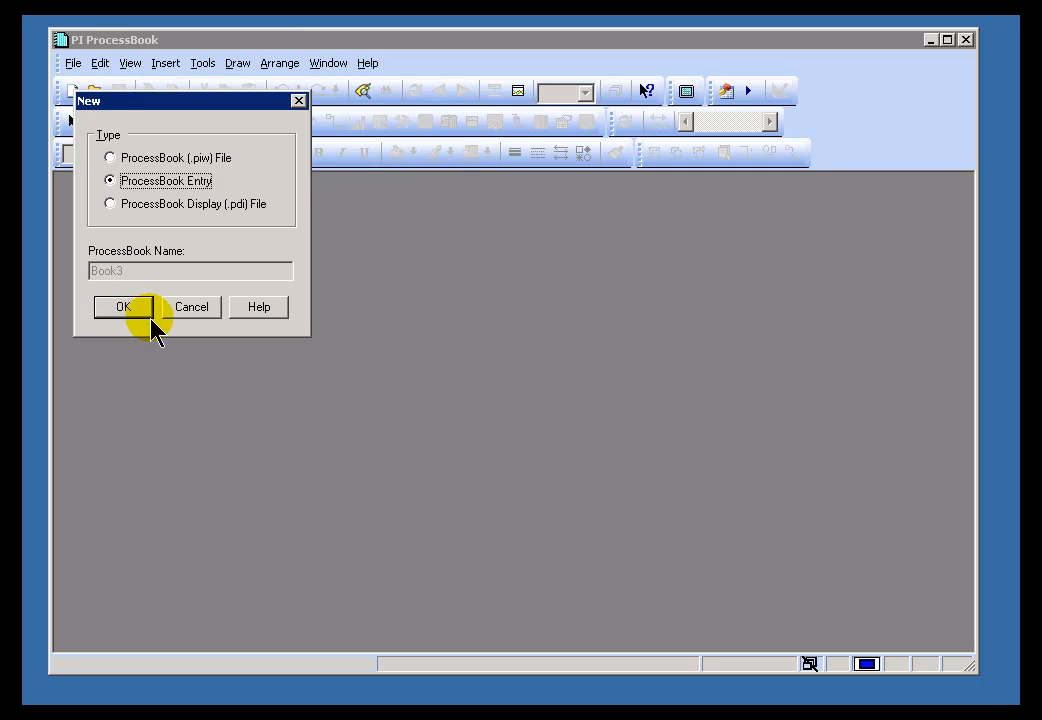
- Define a text entry labelled Page 1 at level 1 in Book3
click(122, 306)
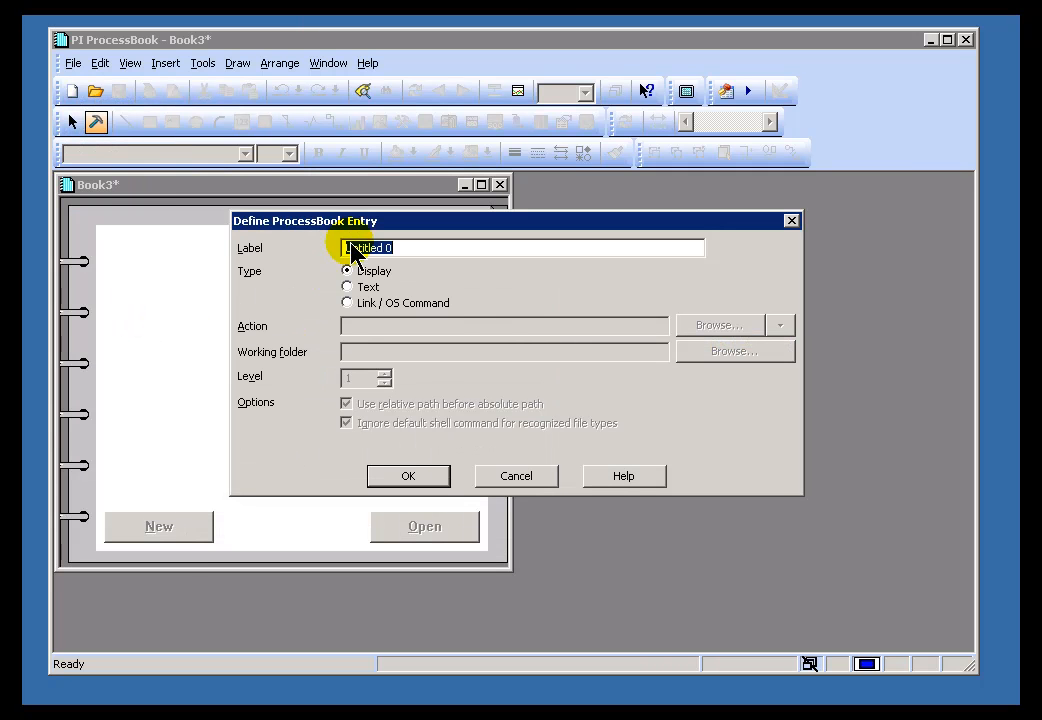
mouse_move(404, 258)
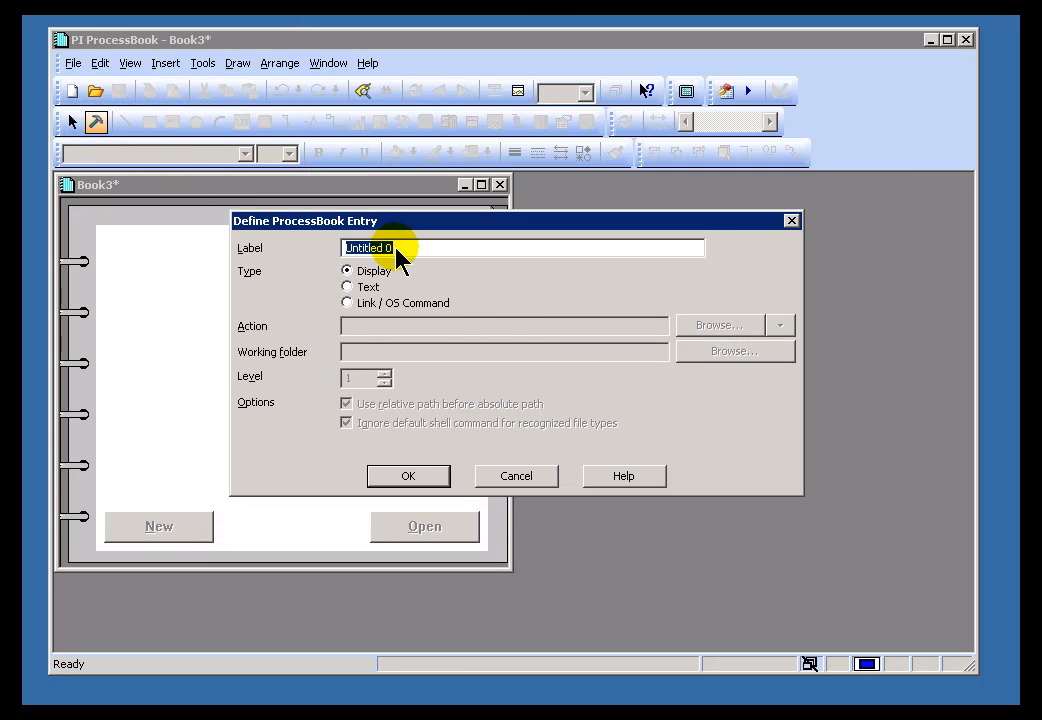
click(346, 288)
text(Page)
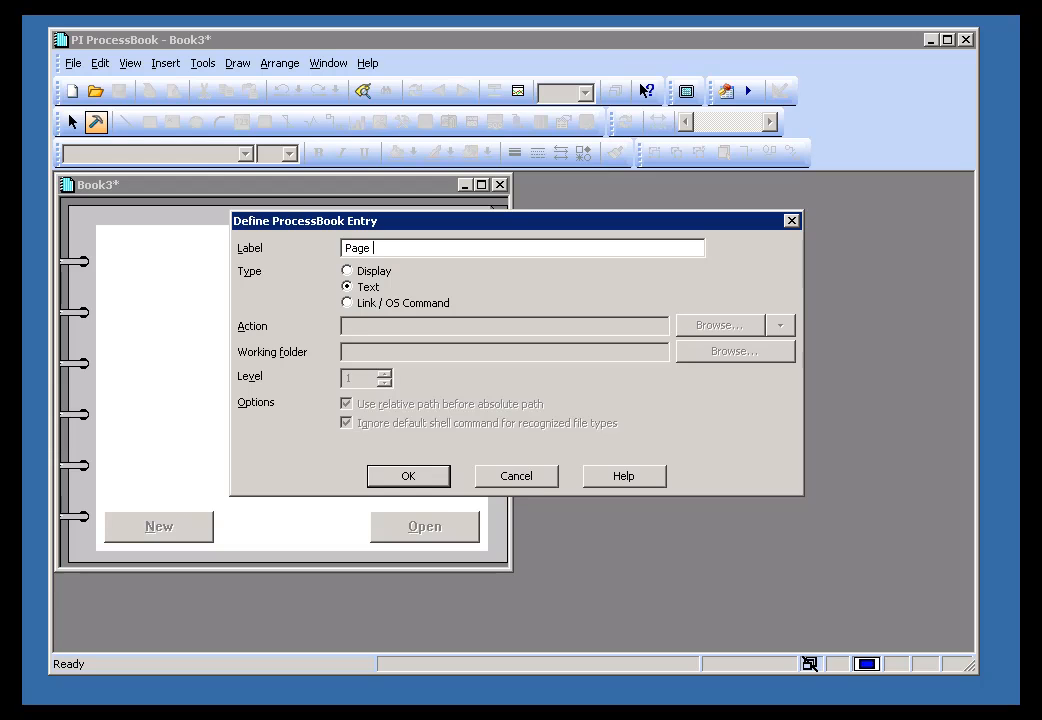
text(1)
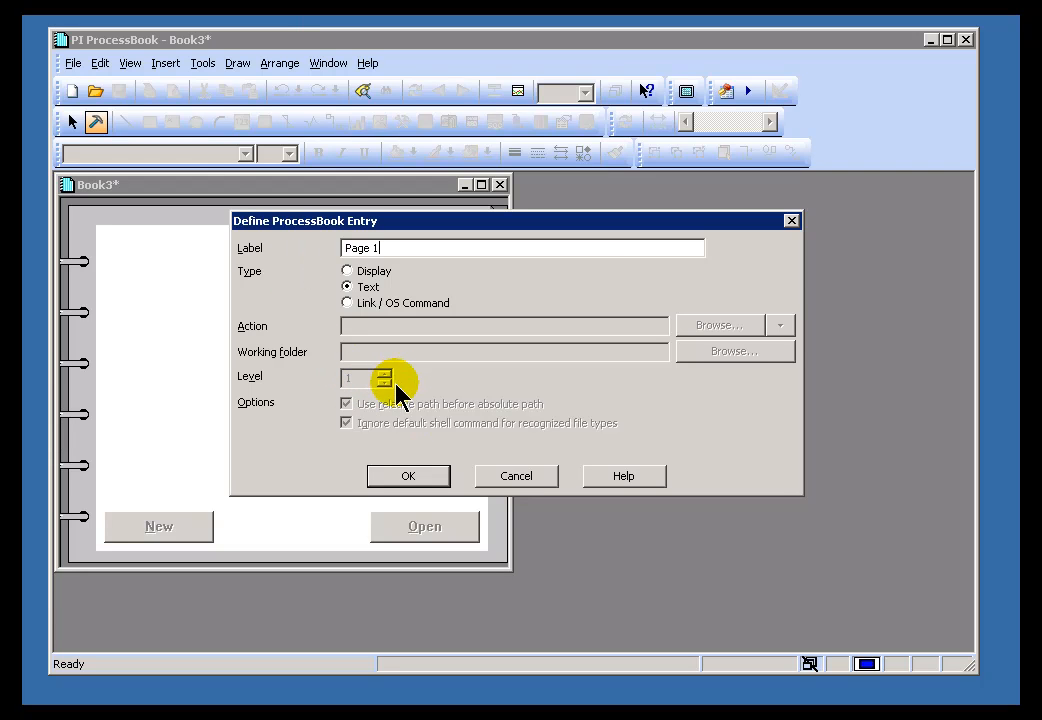
mouse_move(378, 396)
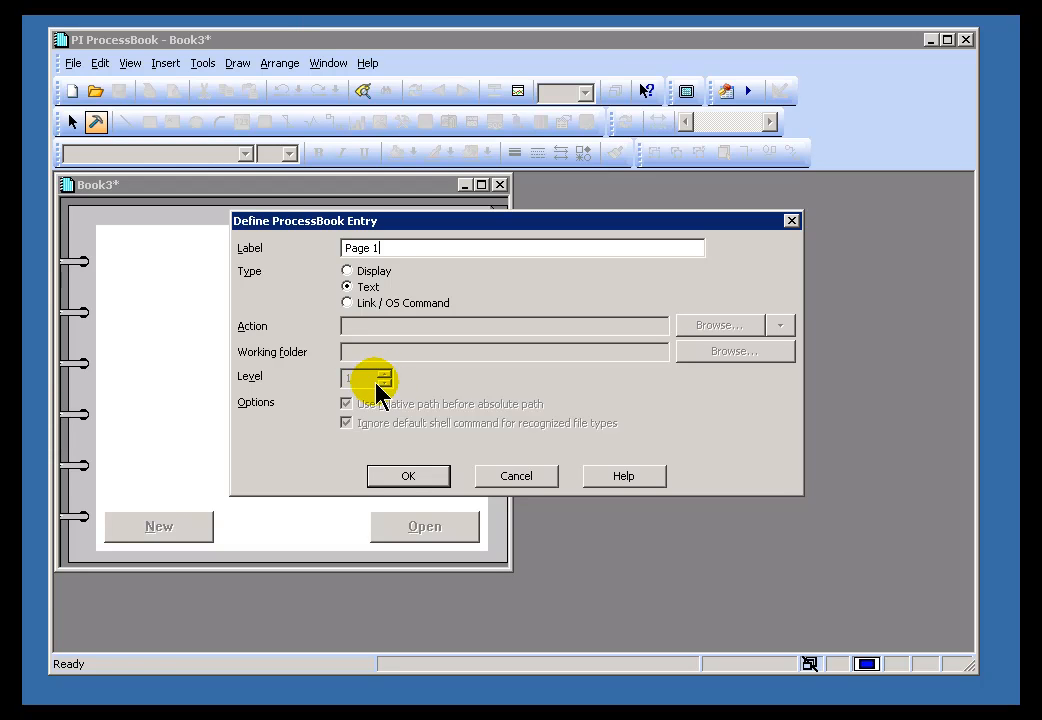
click(408, 476)
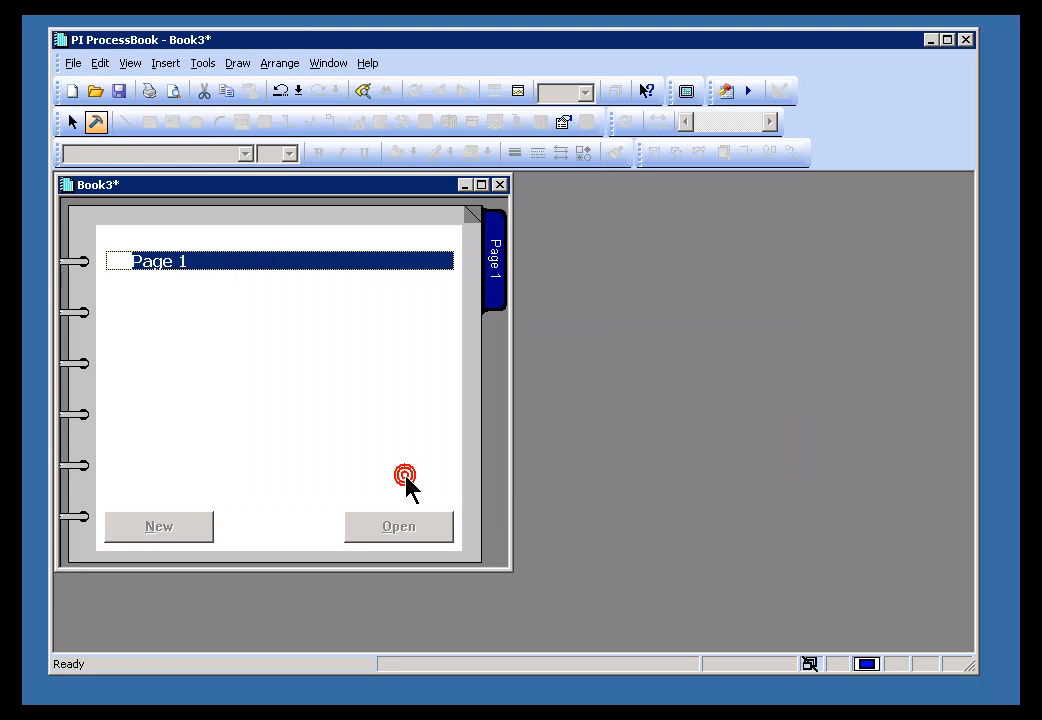
mouse_move(572, 344)
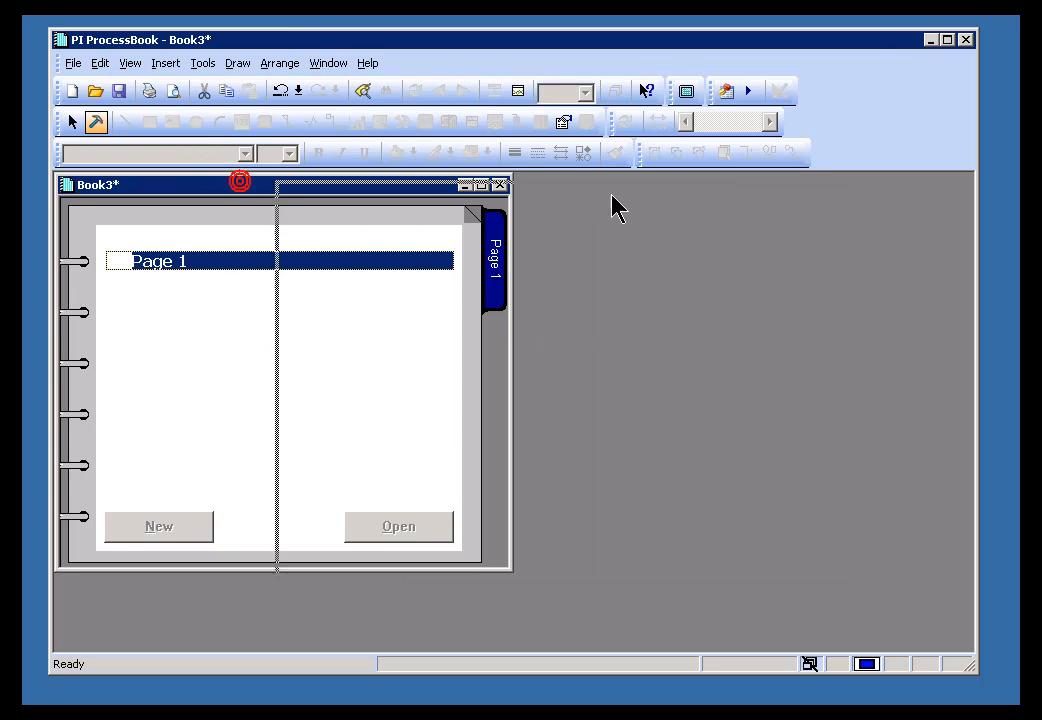
click(72, 62)
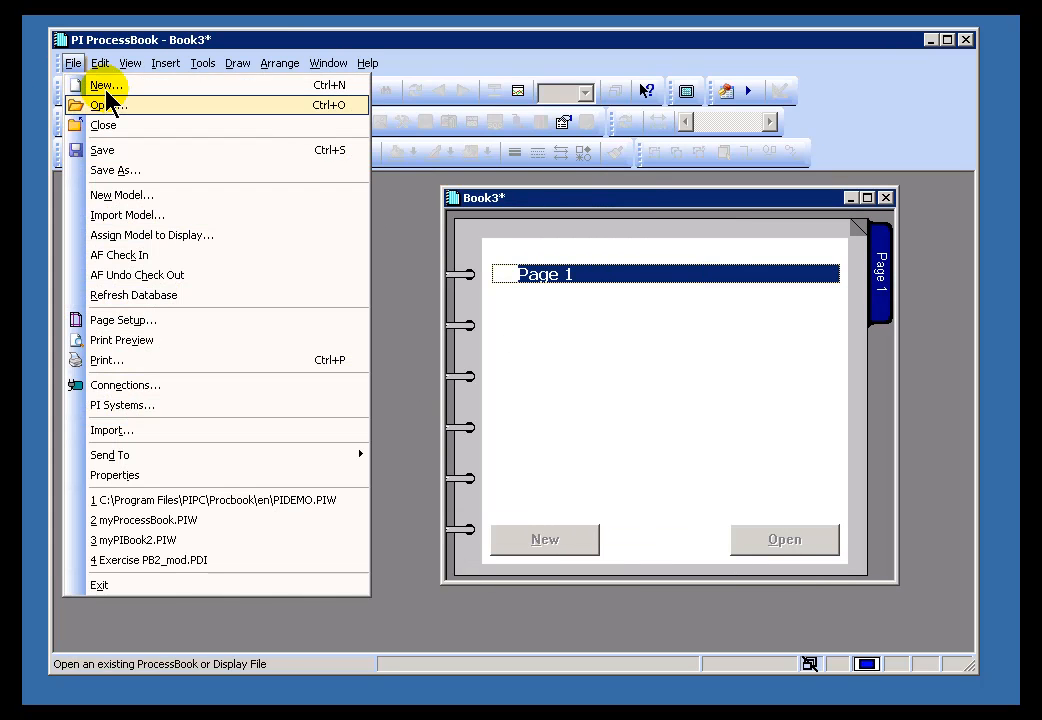
click(104, 84)
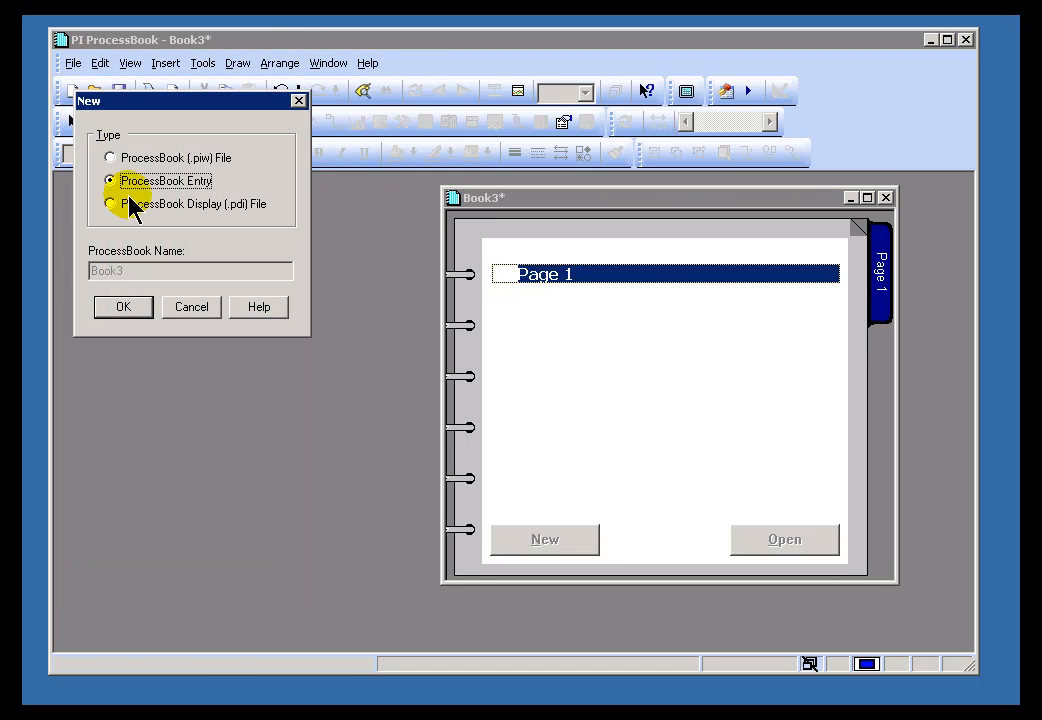
click(108, 156)
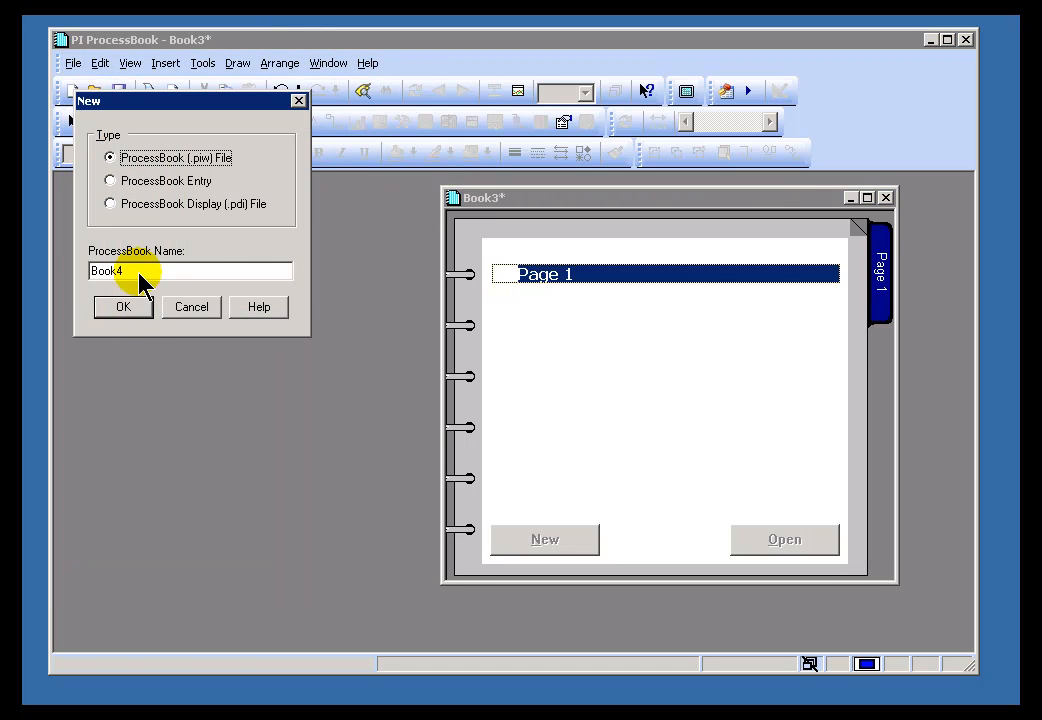
click(122, 306)
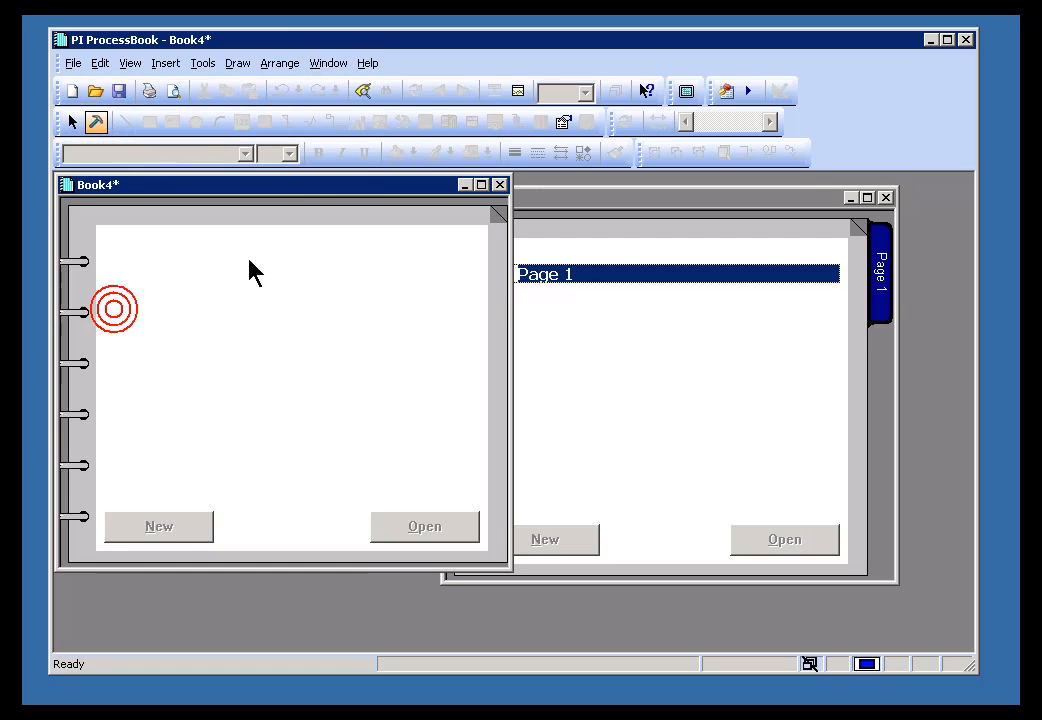
click(72, 62)
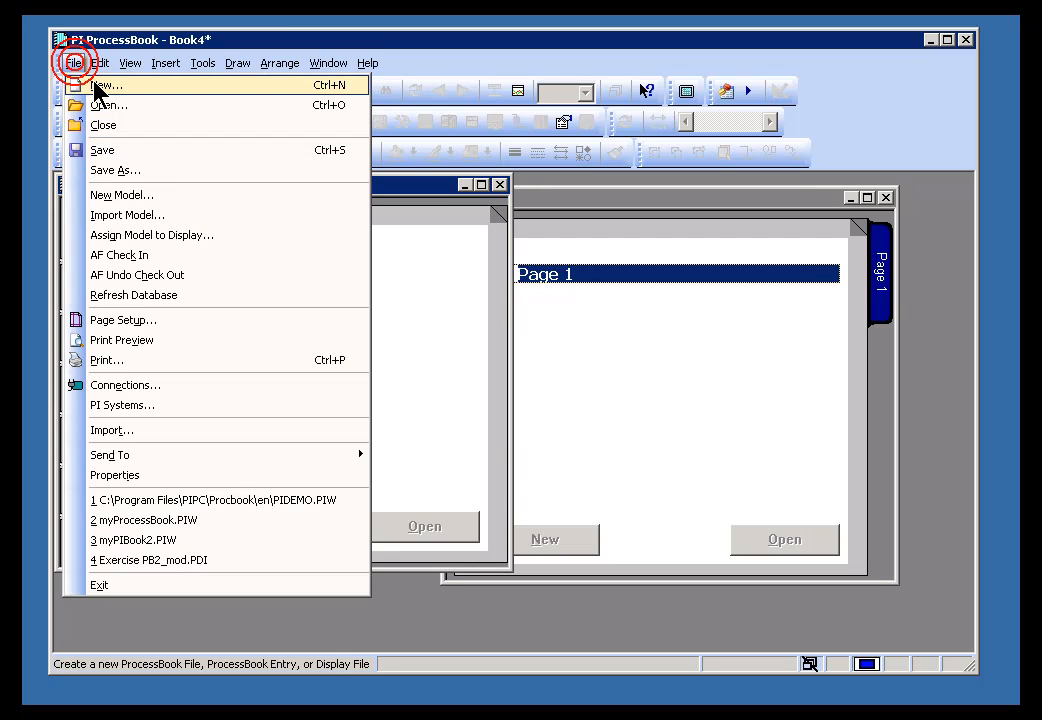
click(108, 84)
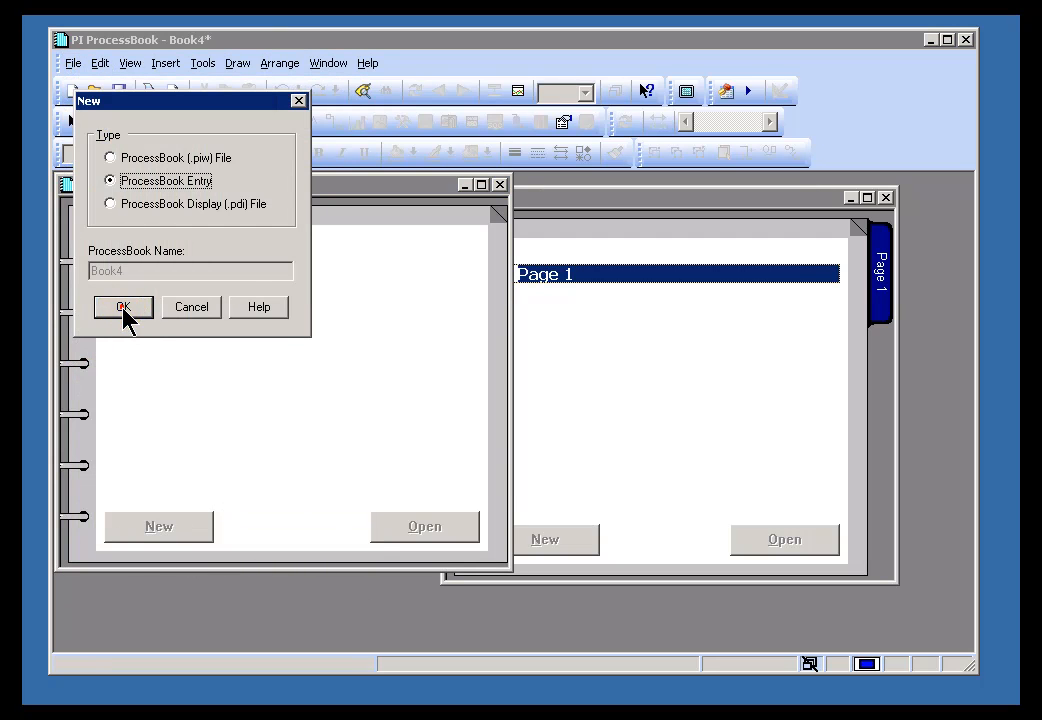
click(122, 306)
text(P)
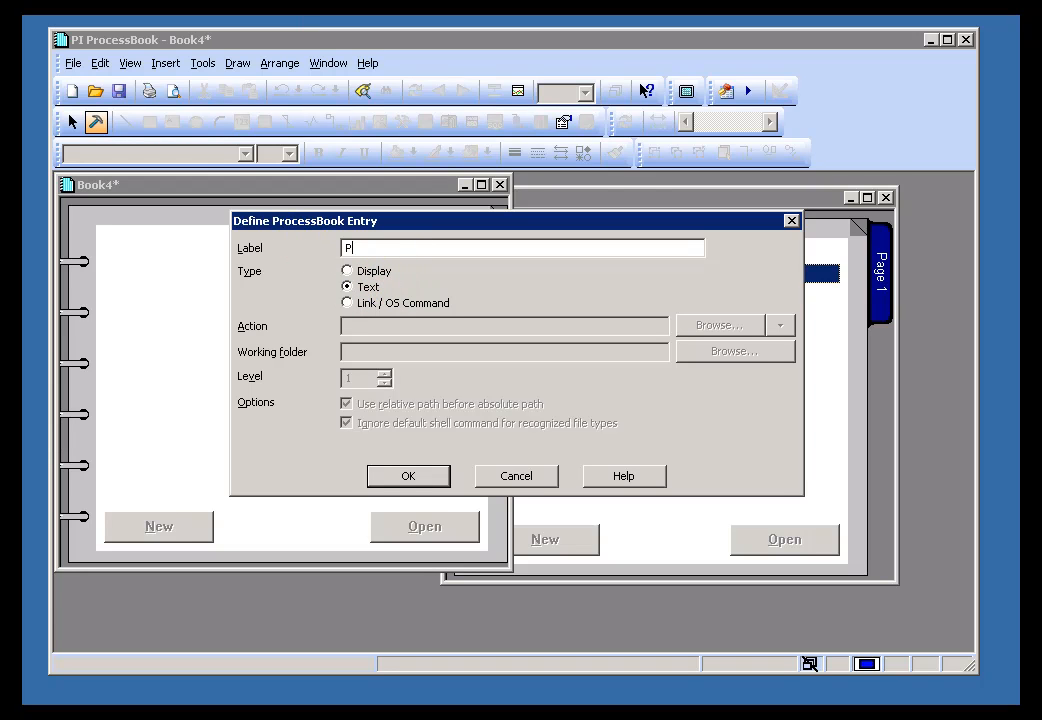
text(age 1)
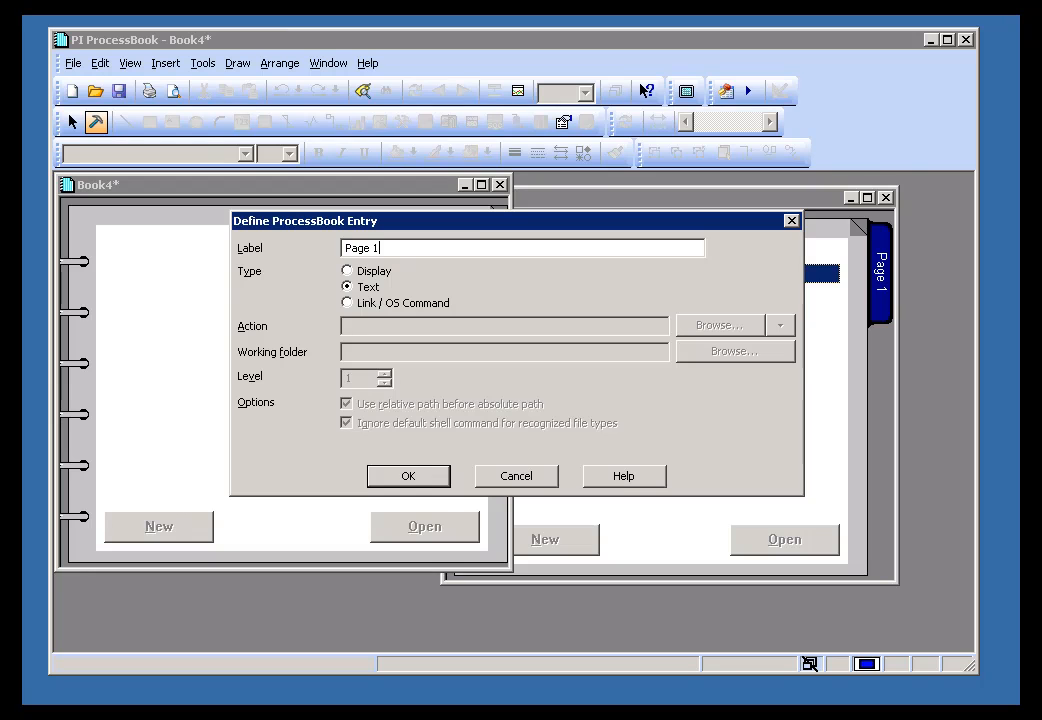
click(408, 476)
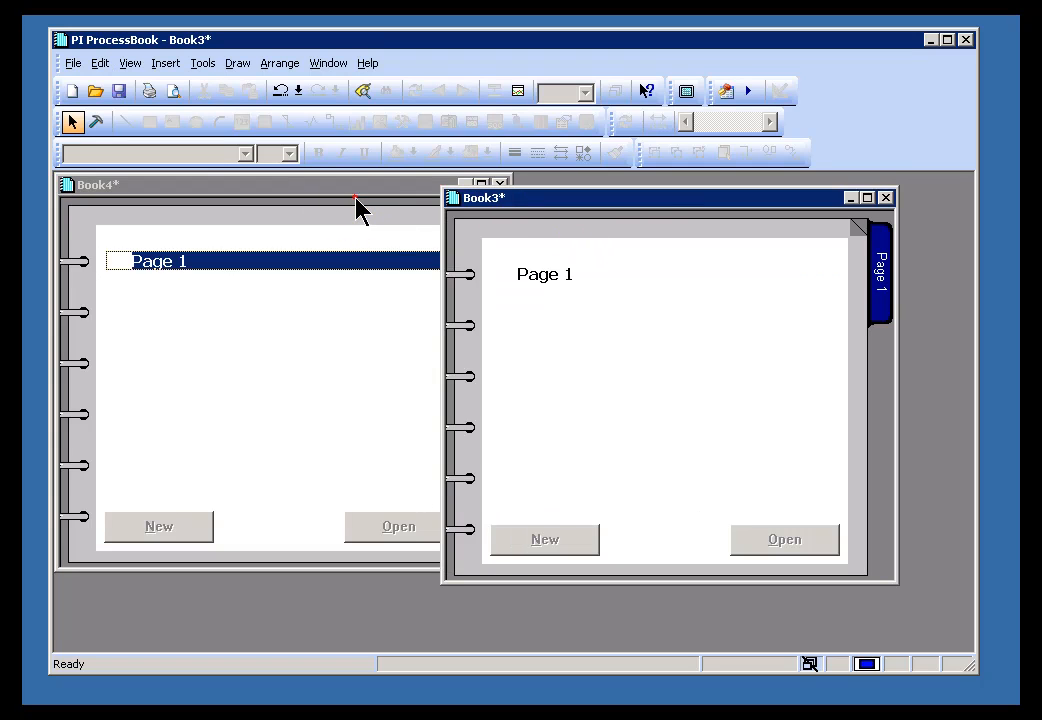
click(500, 184)
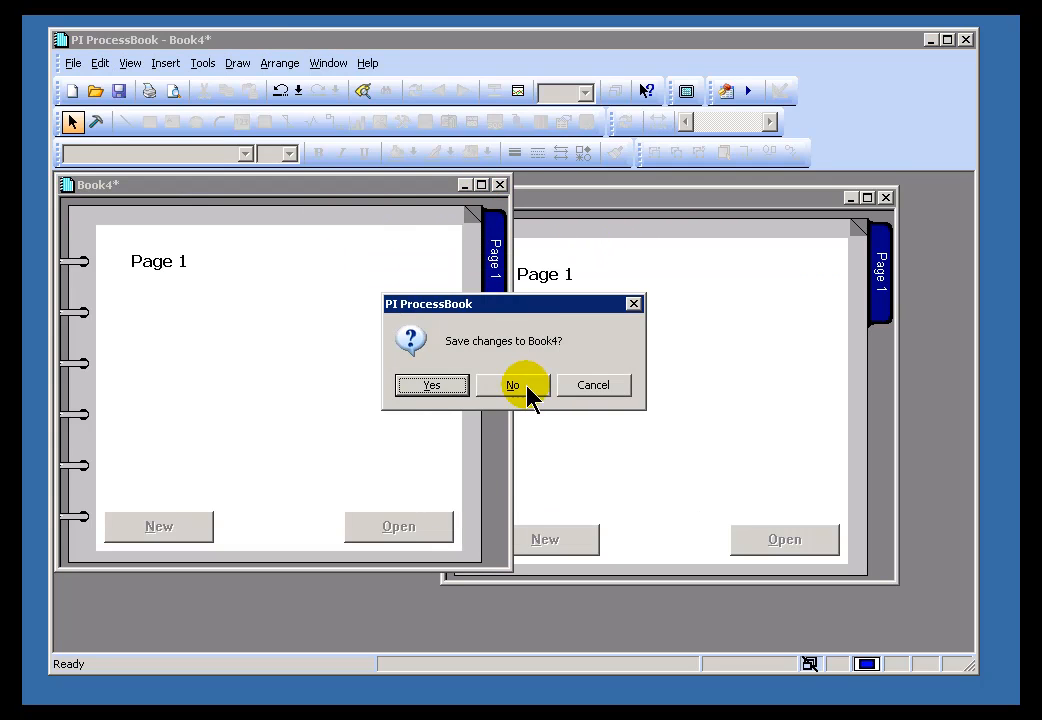
click(512, 384)
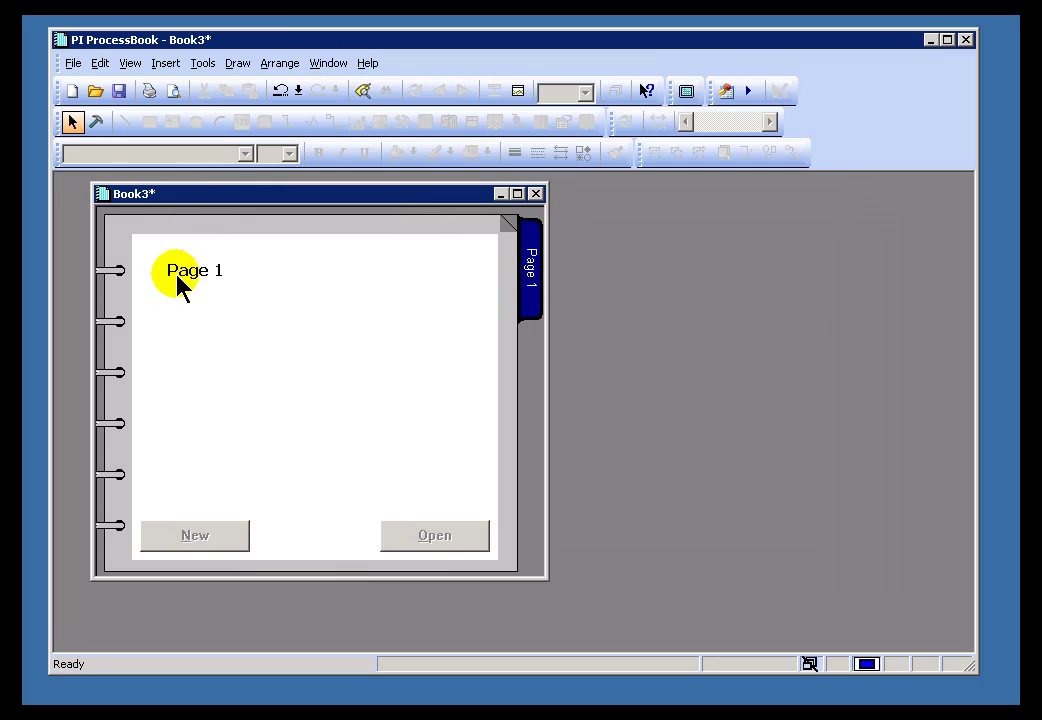
click(192, 270)
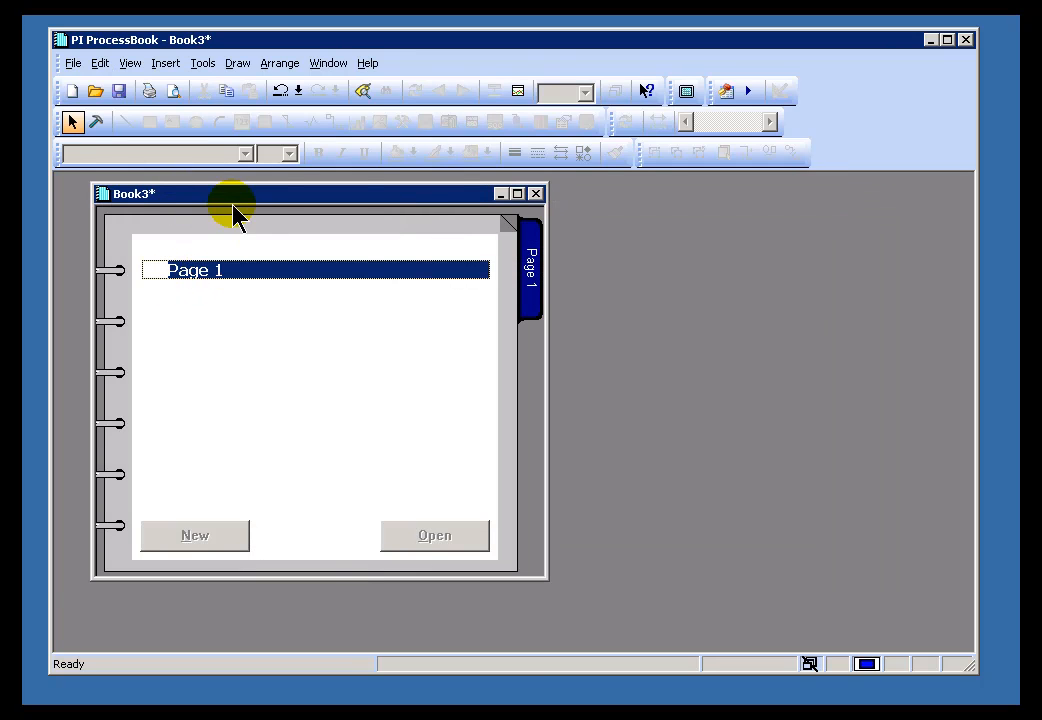
click(72, 62)
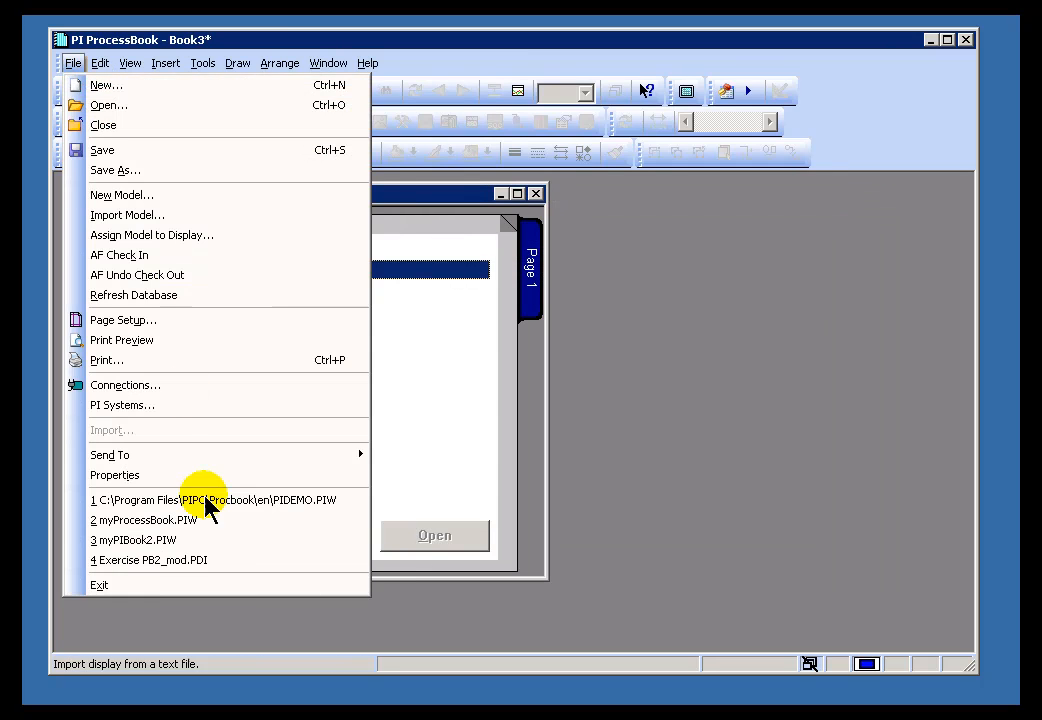
- Open the PIDEMO book, view its Refinery section and peek at the Refinery entry's settings
click(214, 500)
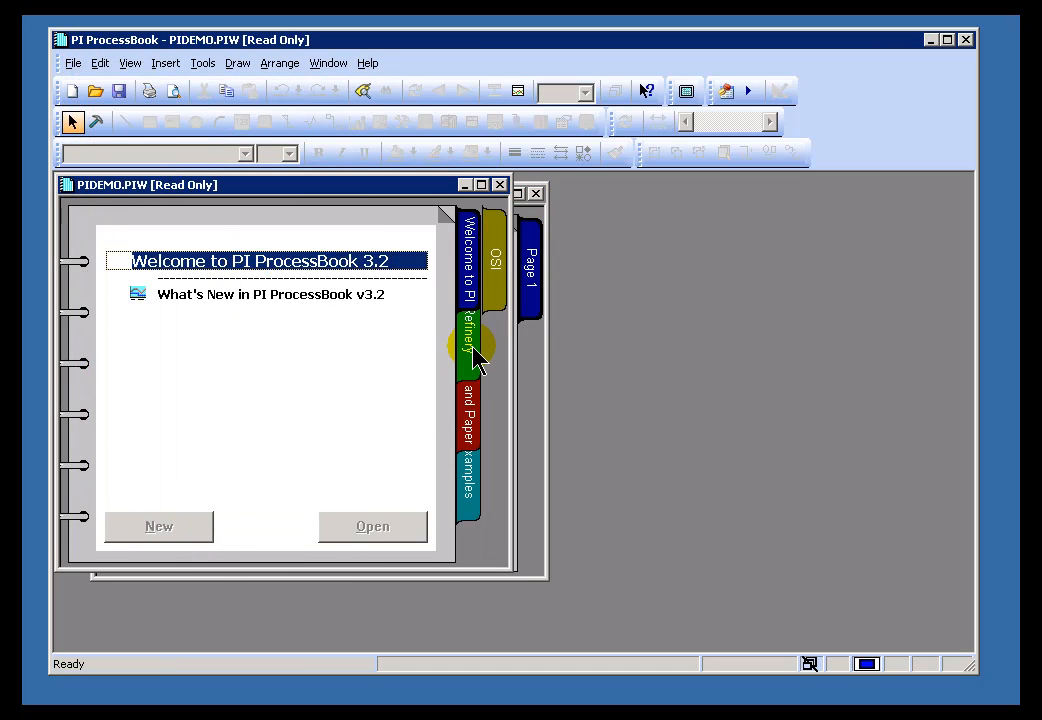
mouse_move(436, 330)
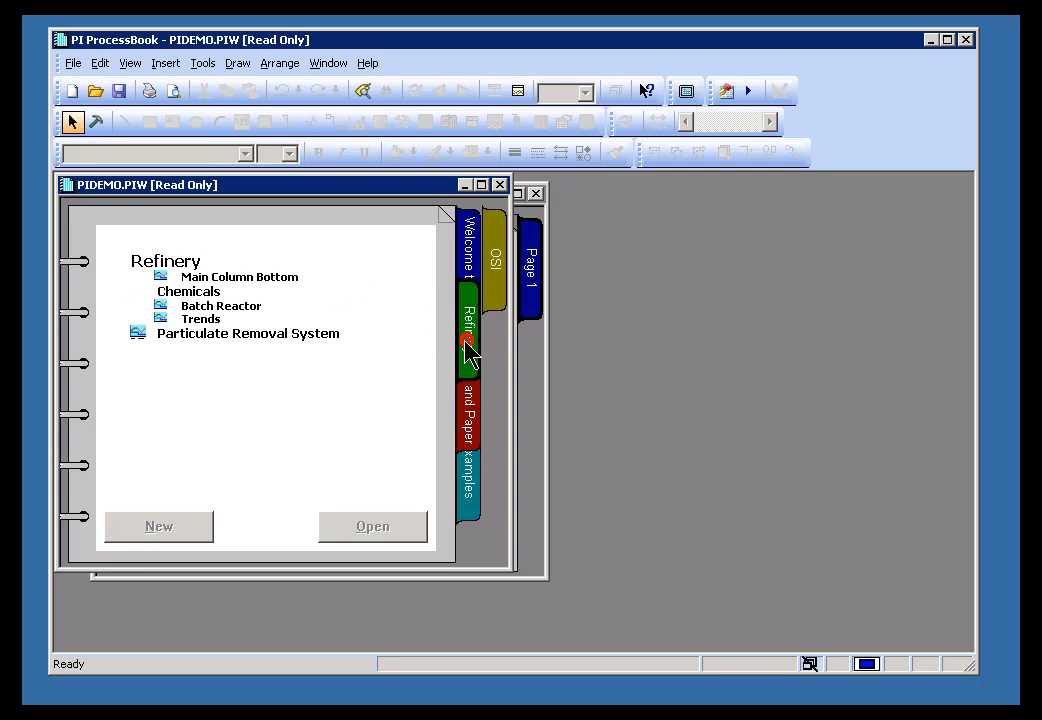
click(164, 260)
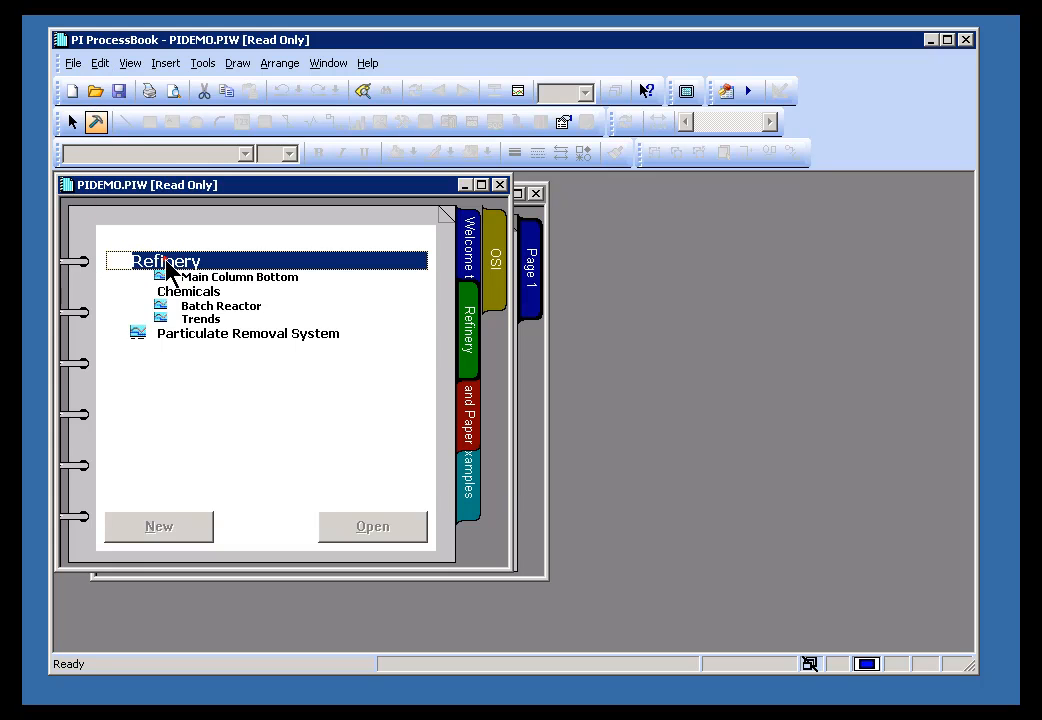
double_click(166, 260)
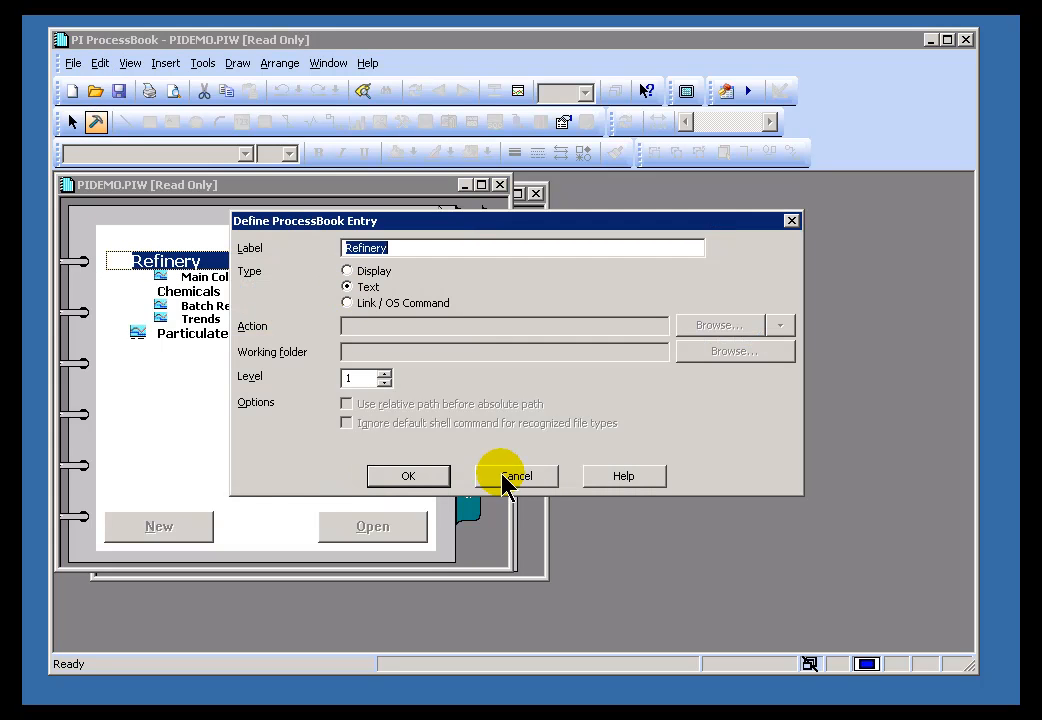
click(516, 476)
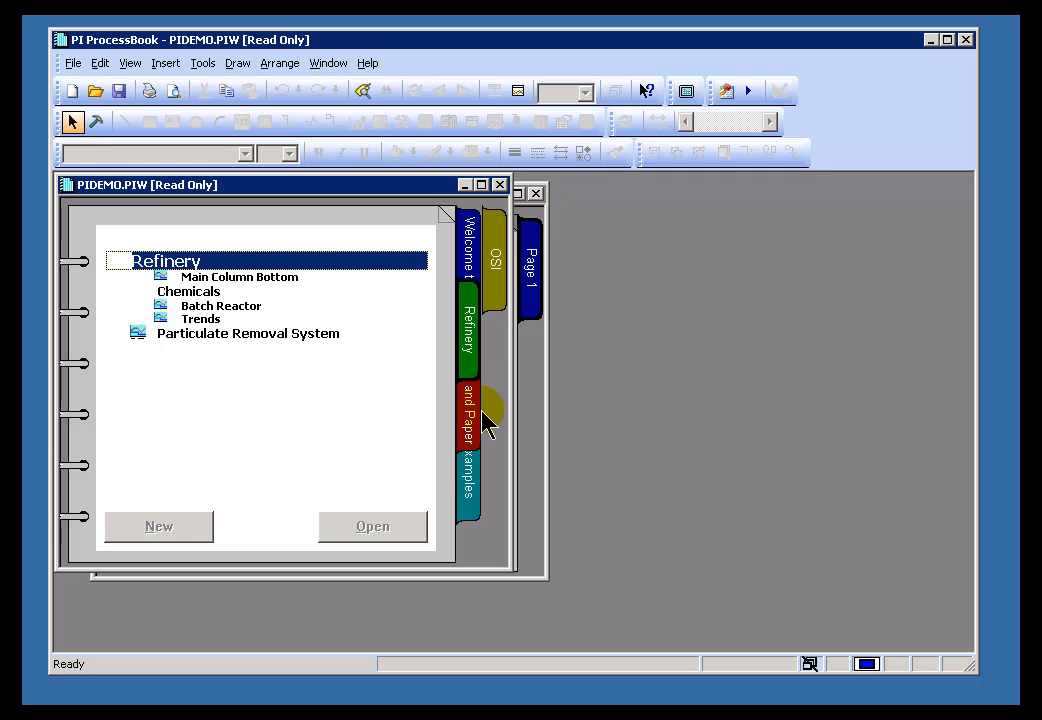
- Browse the Pulp and Paper and Examples sections, then return to Welcome
click(468, 414)
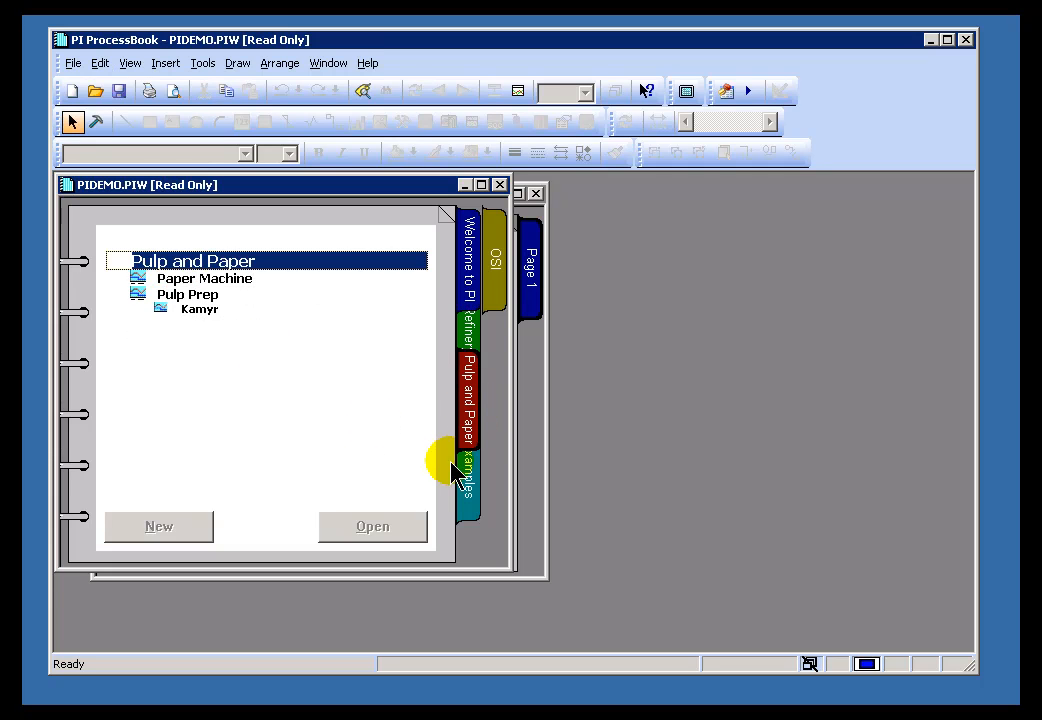
click(466, 476)
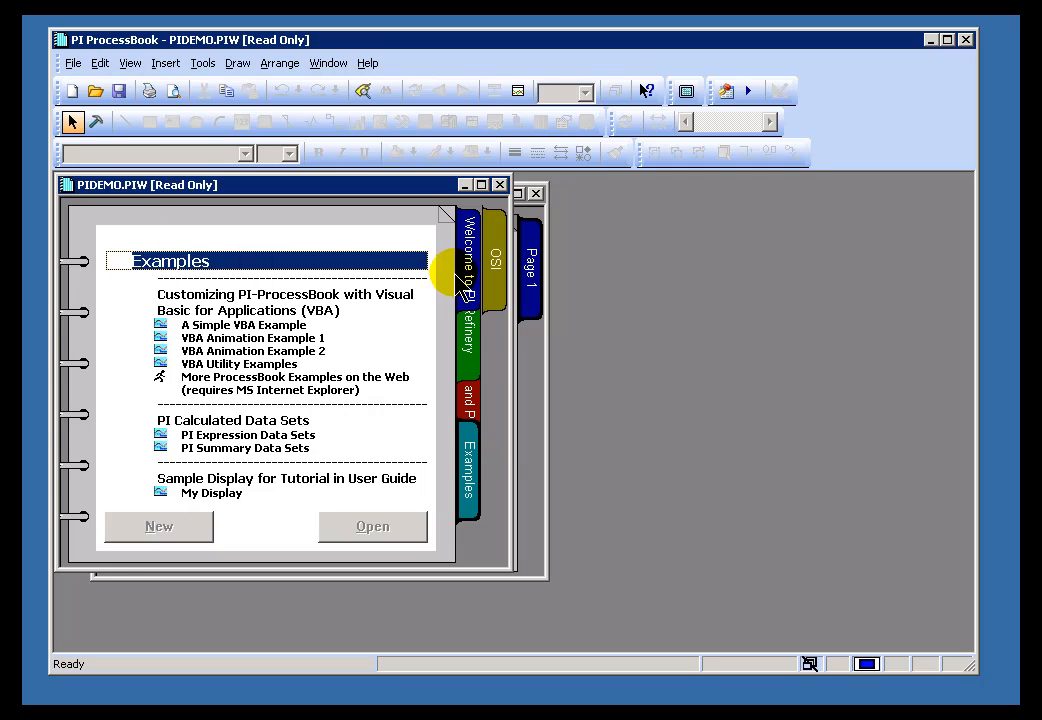
click(464, 256)
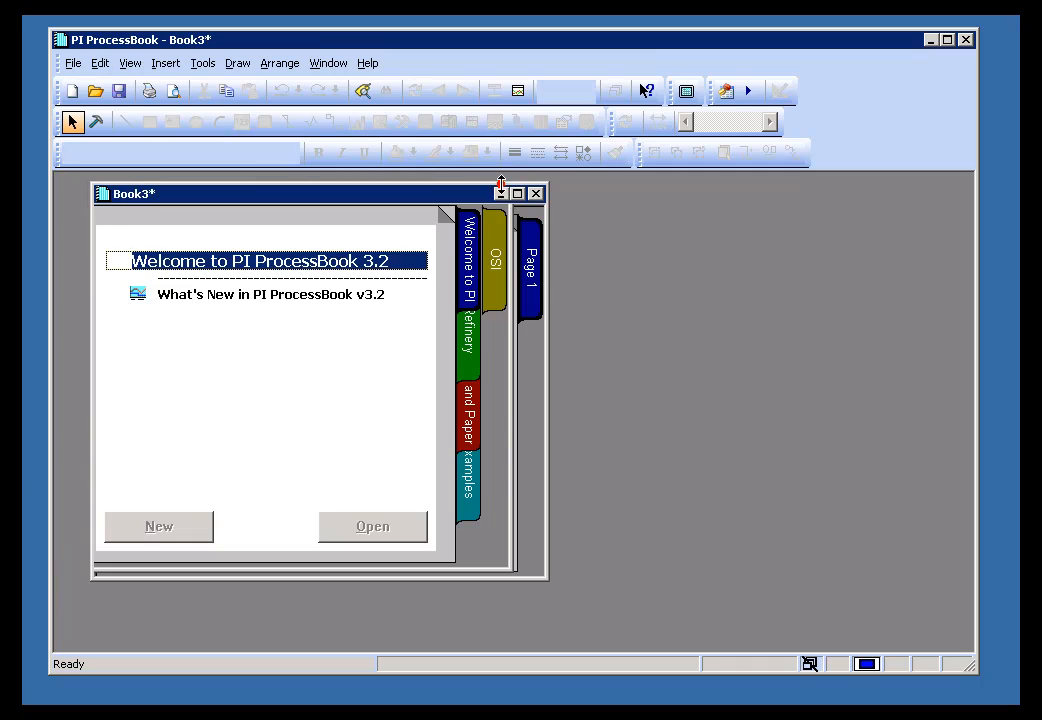
- Bring Book3 forward and reselect its Page 1 entry
click(530, 270)
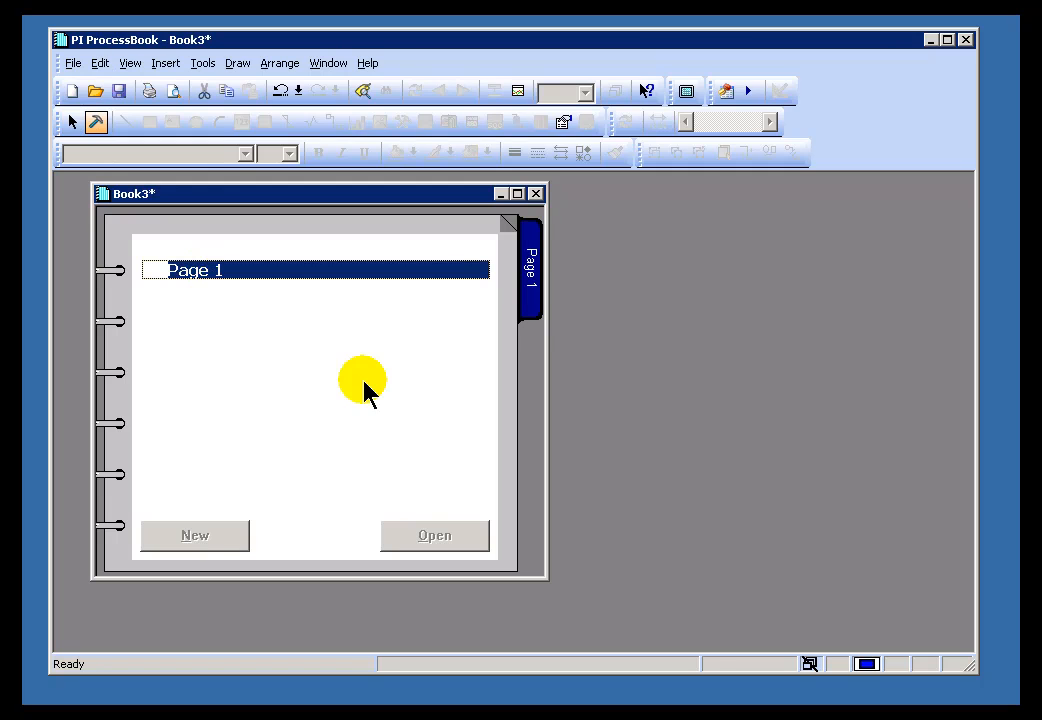
mouse_move(162, 278)
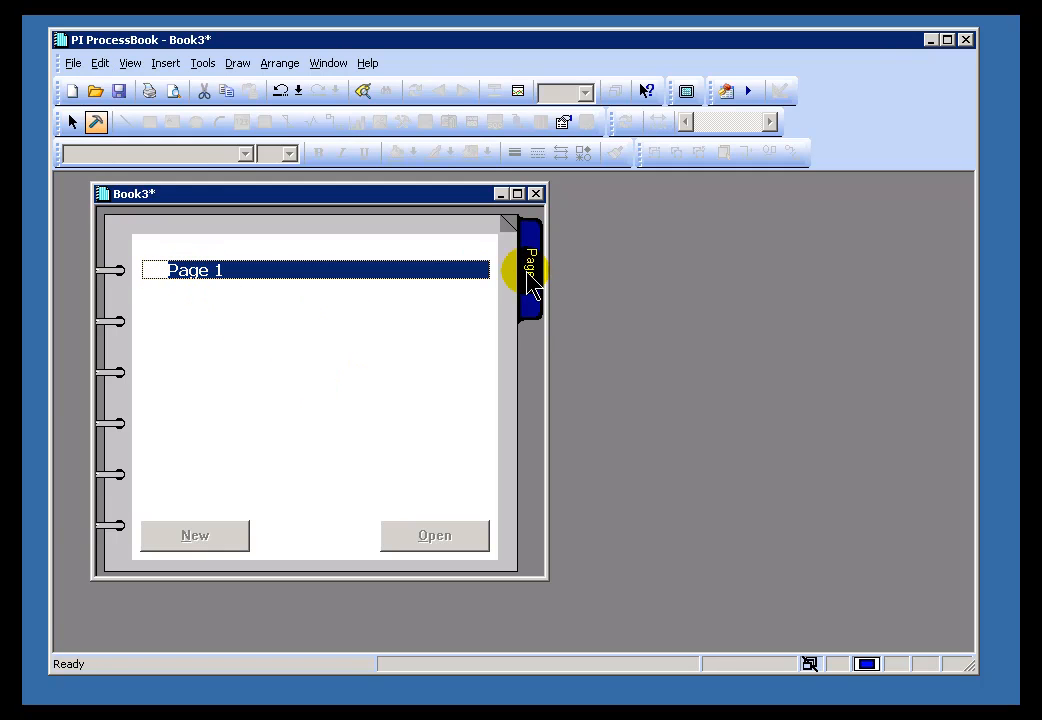
mouse_move(236, 308)
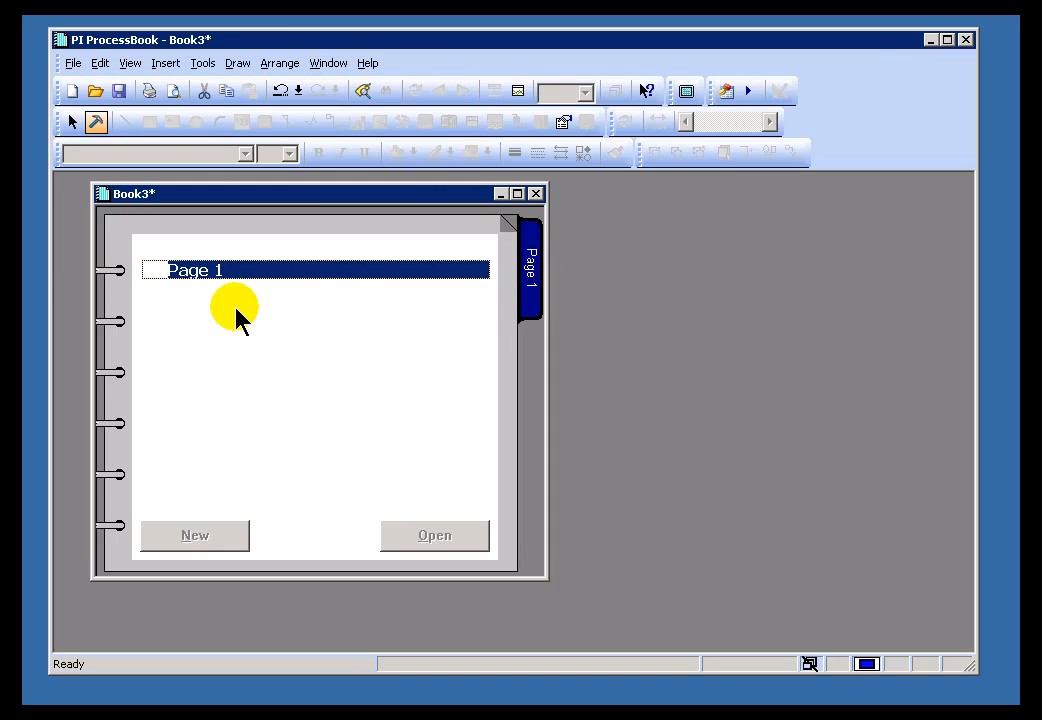
mouse_move(272, 272)
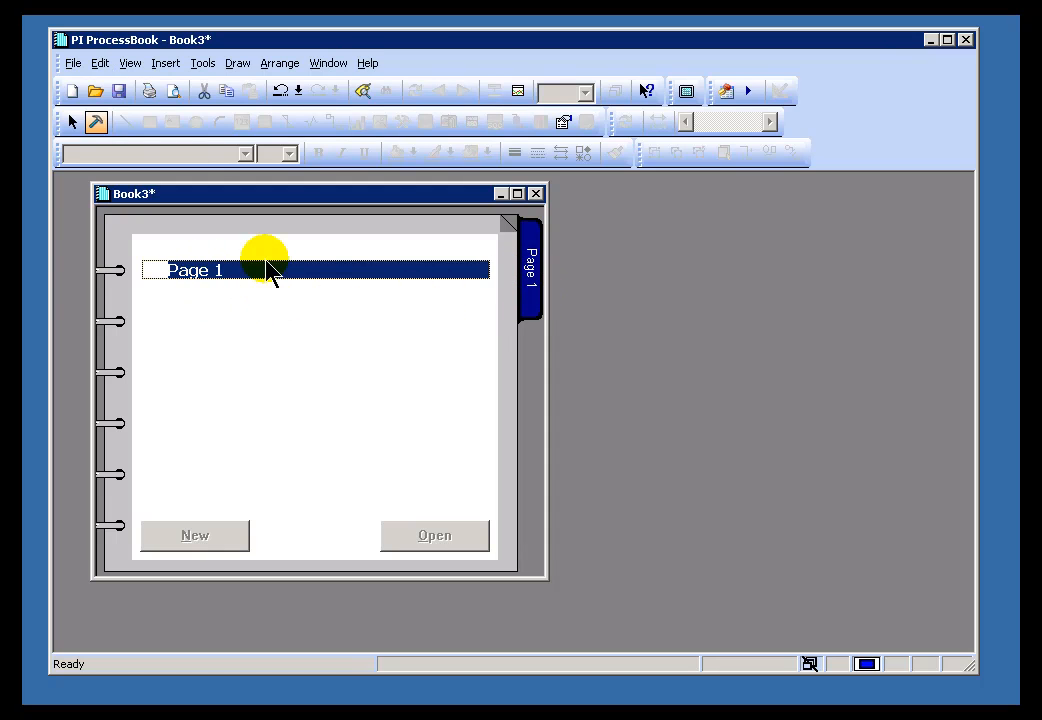
mouse_move(396, 270)
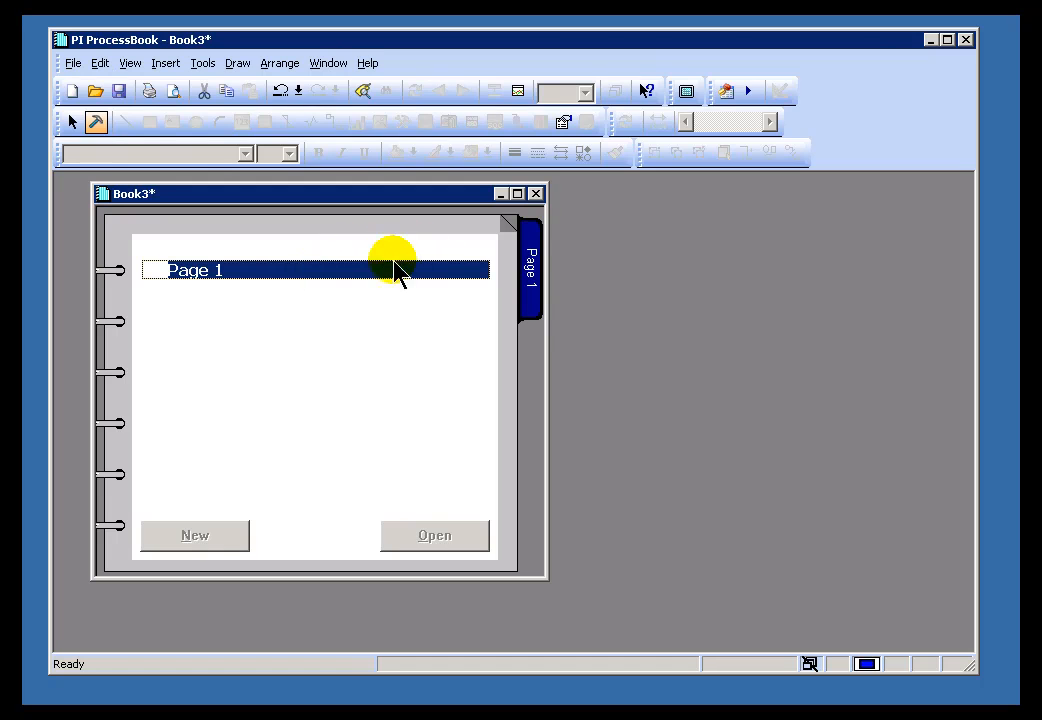
click(464, 244)
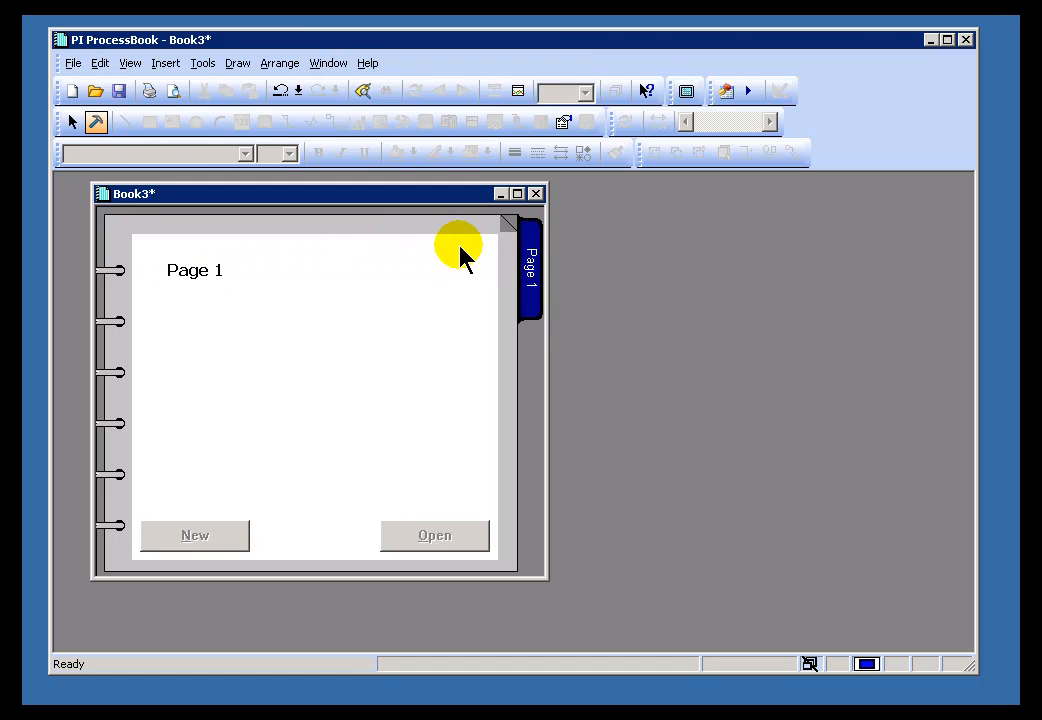
click(196, 270)
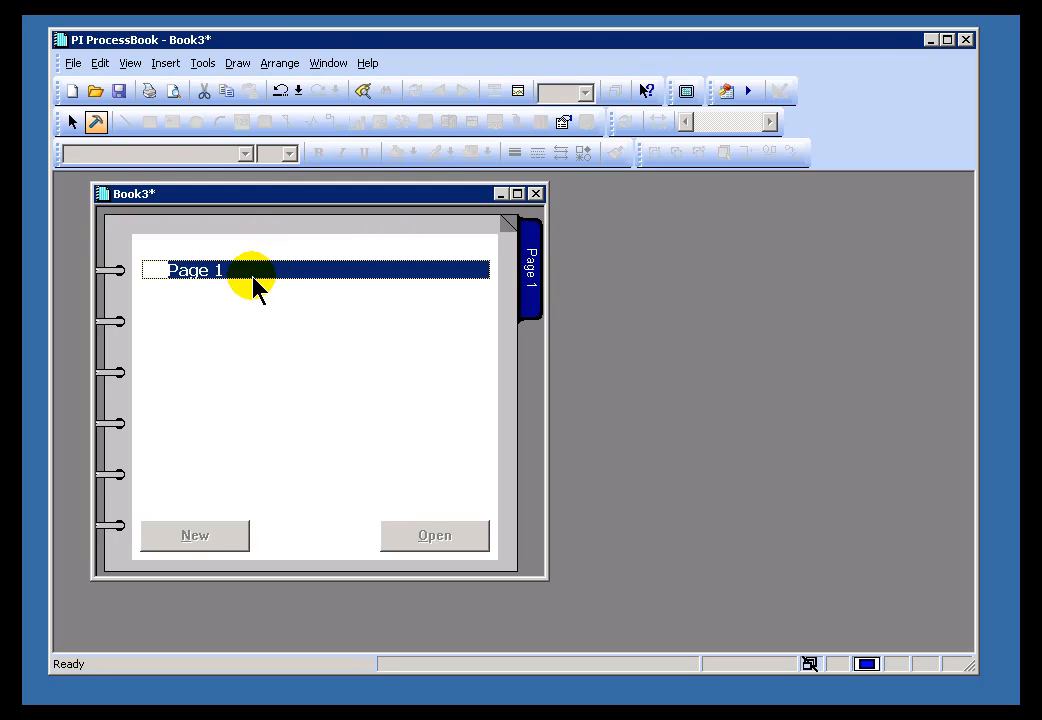
mouse_move(484, 248)
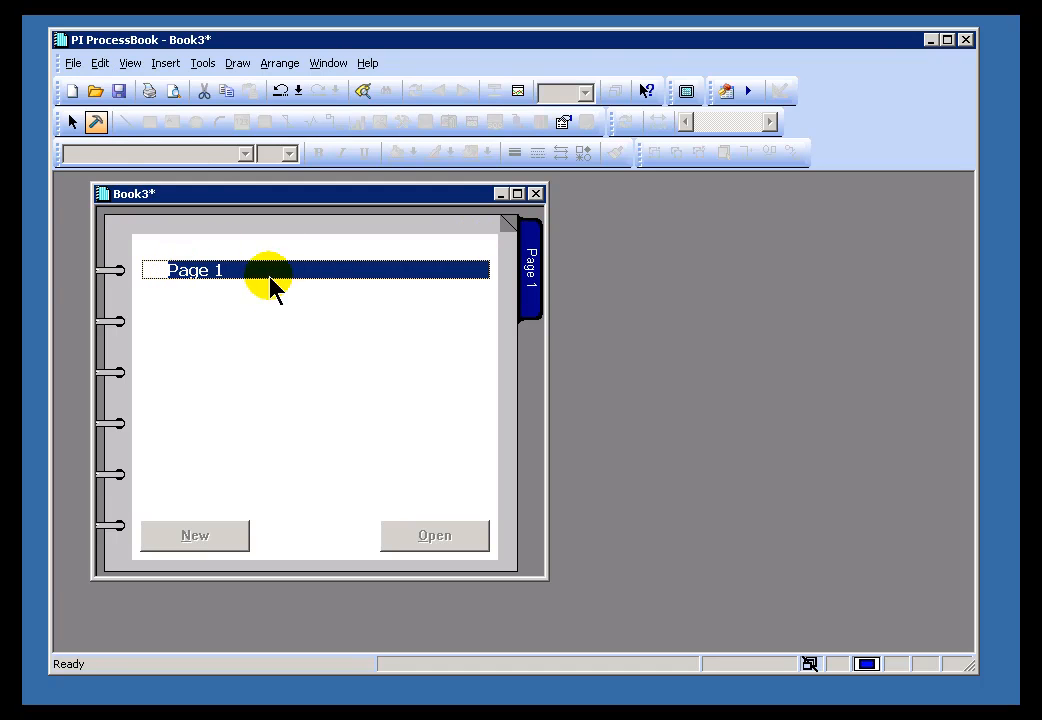
mouse_move(164, 244)
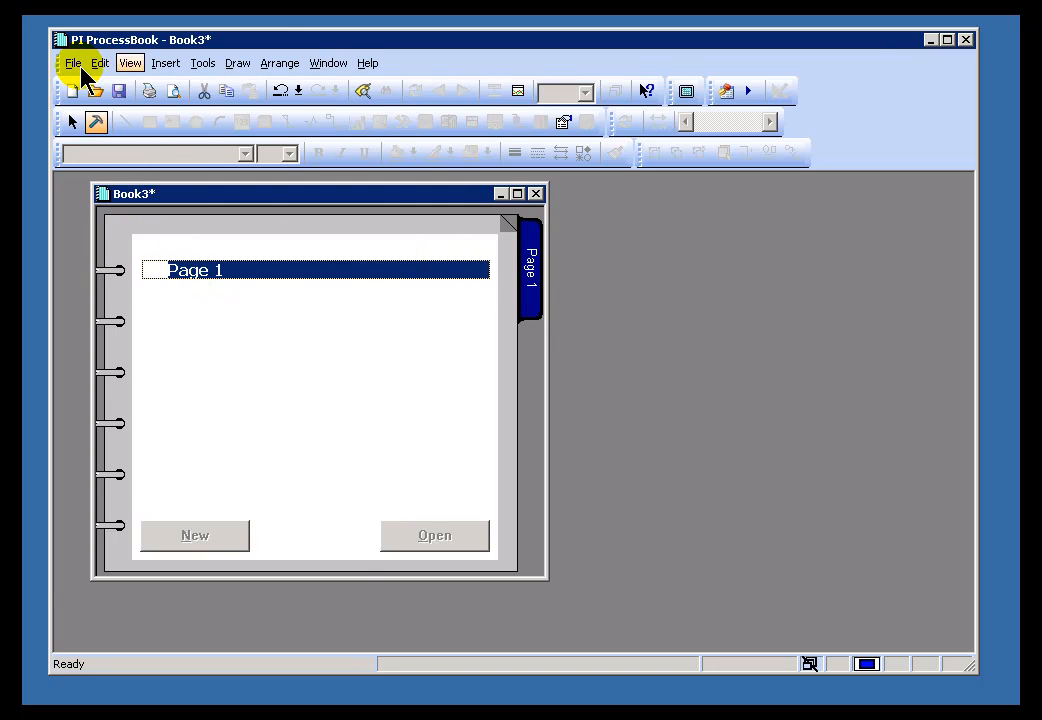
- Create a second text entry labelled Page 2 in Book3
click(194, 536)
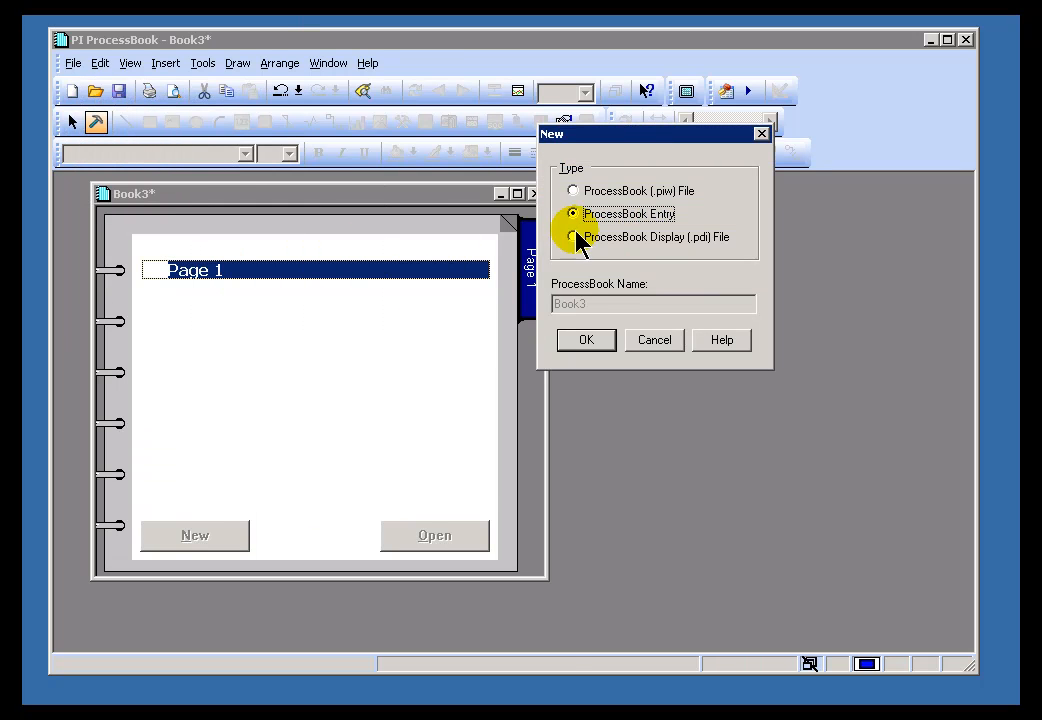
click(586, 340)
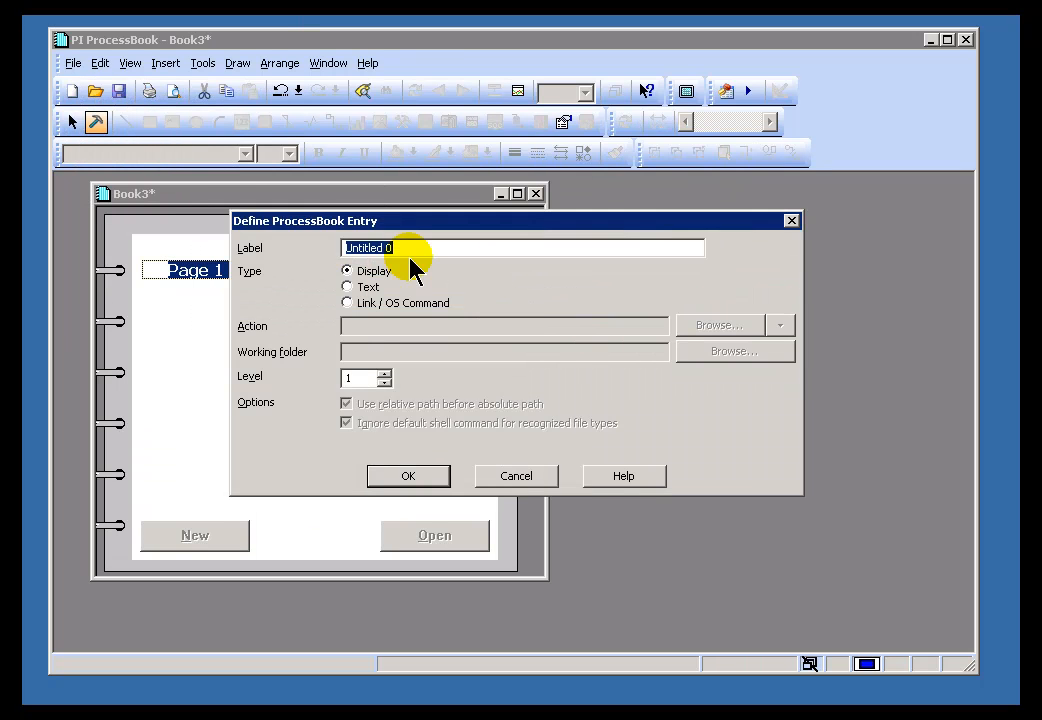
mouse_move(324, 248)
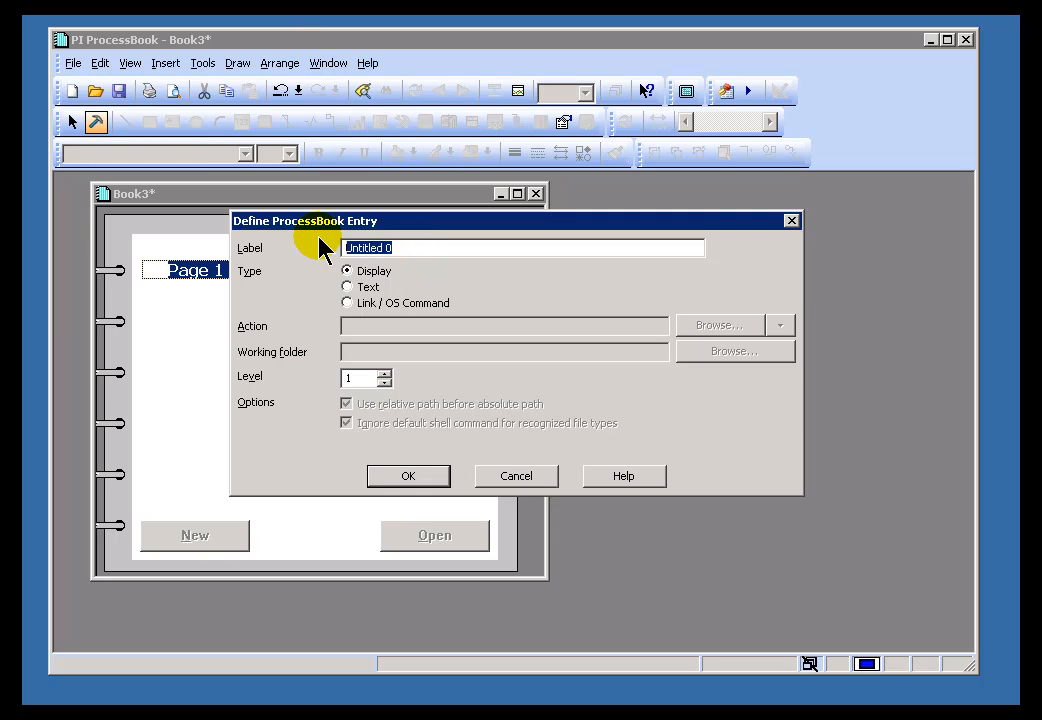
text(Page 2)
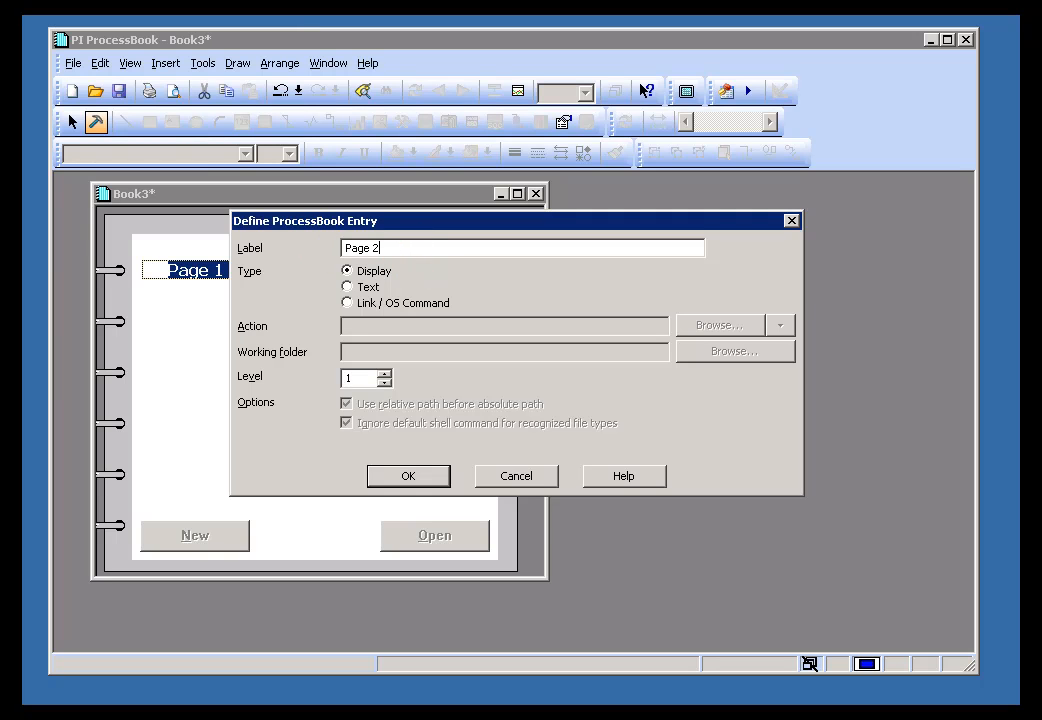
click(346, 288)
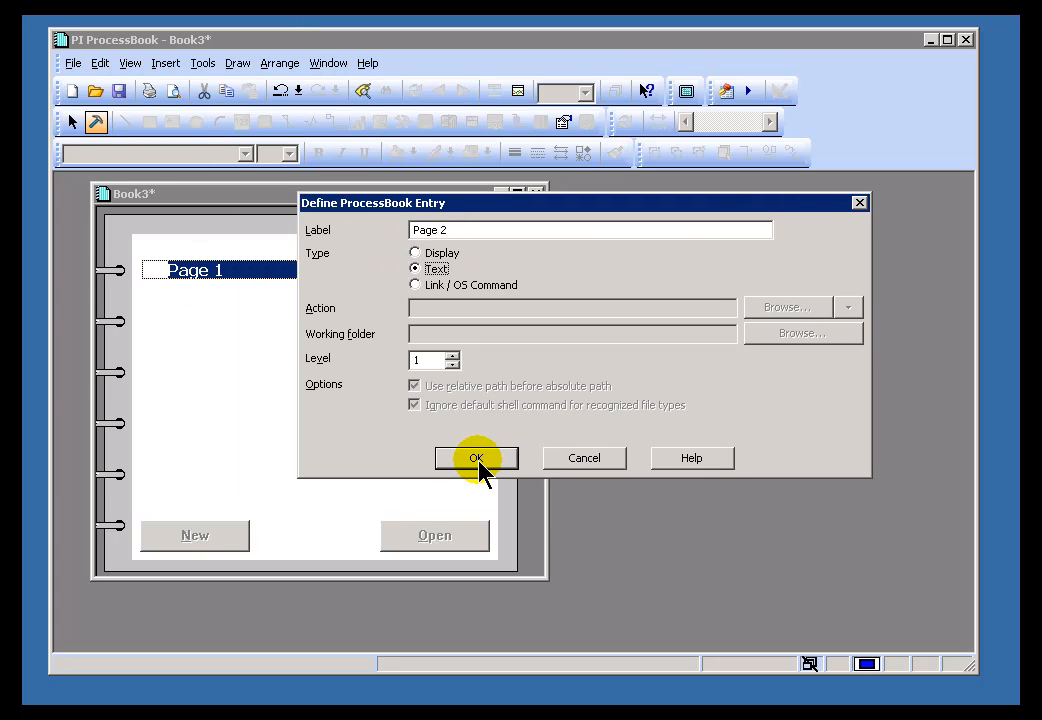
click(476, 458)
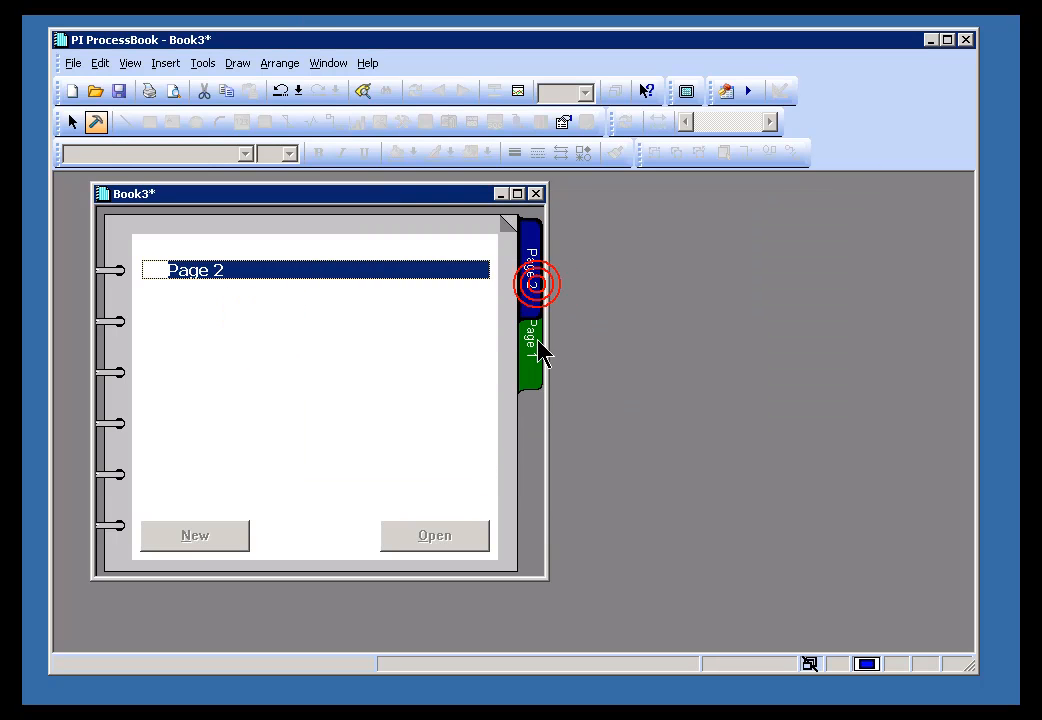
- View the Page 2 and Page 1 tabs, then show Book3's entry outline
click(532, 270)
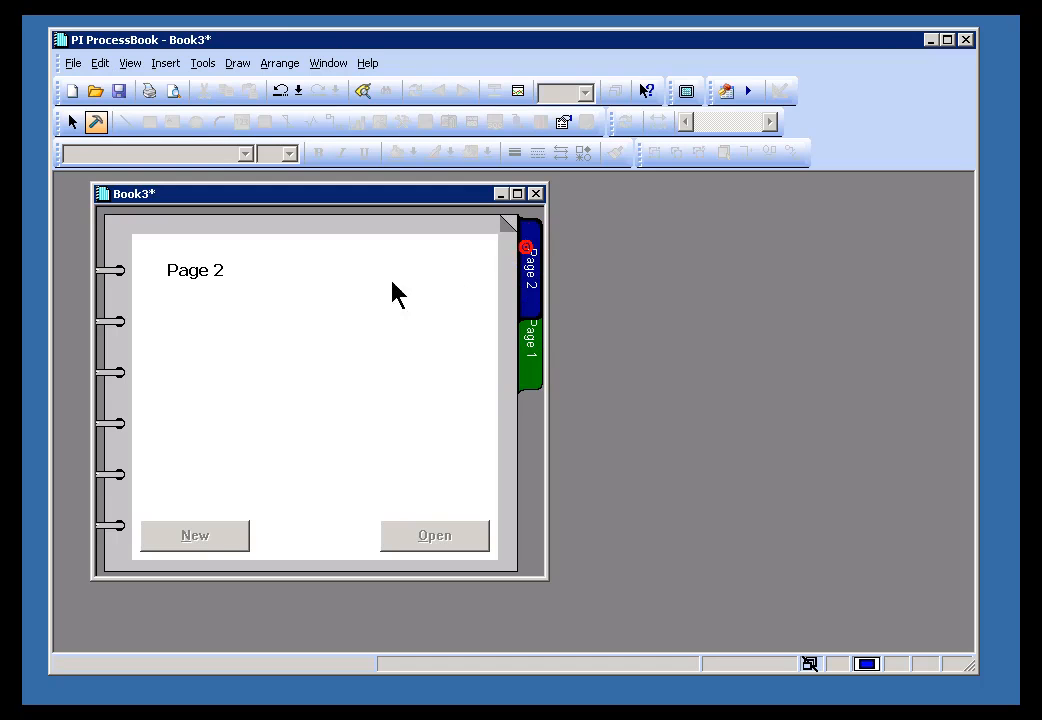
click(532, 344)
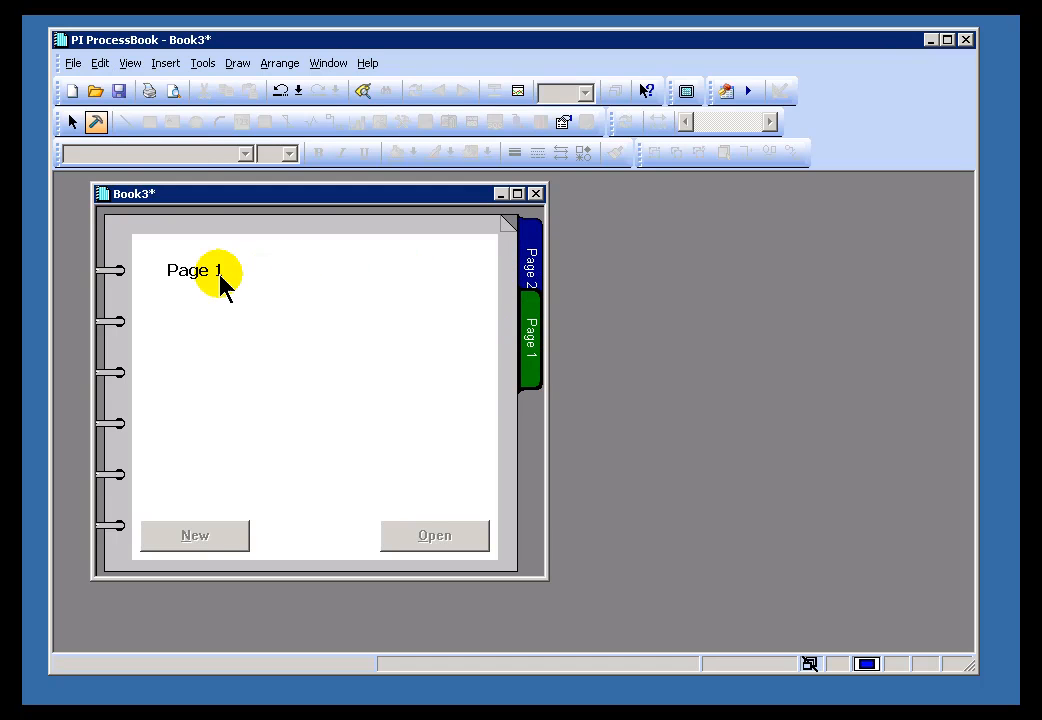
click(532, 260)
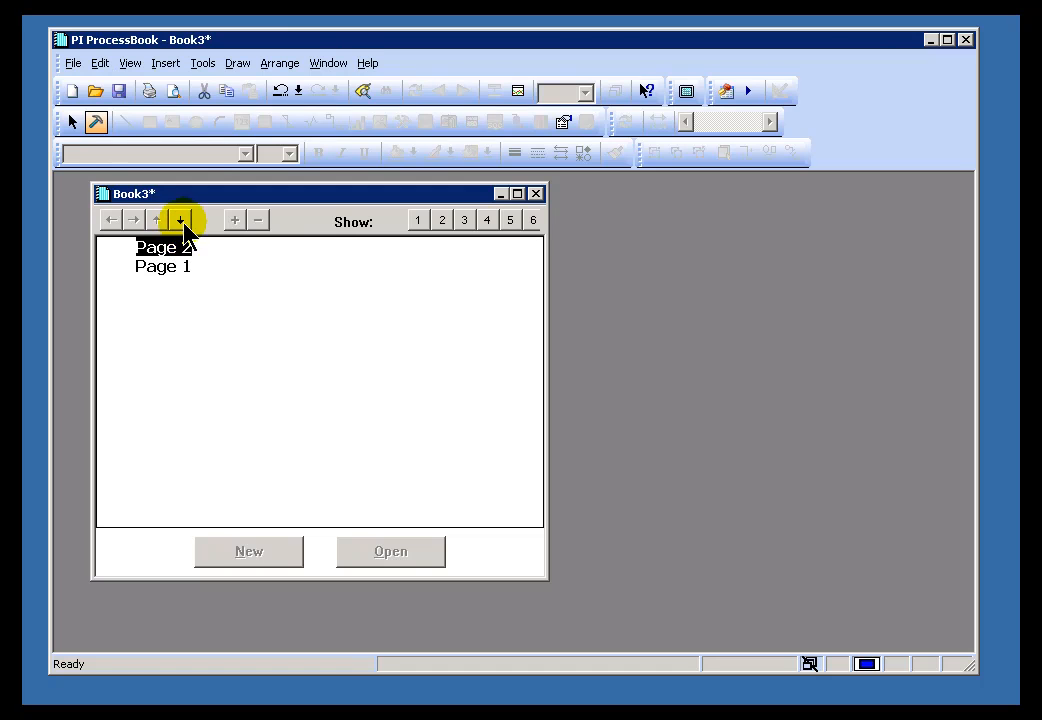
- Move Page 2 below Page 1 and open Page 2 to verify the order
click(180, 218)
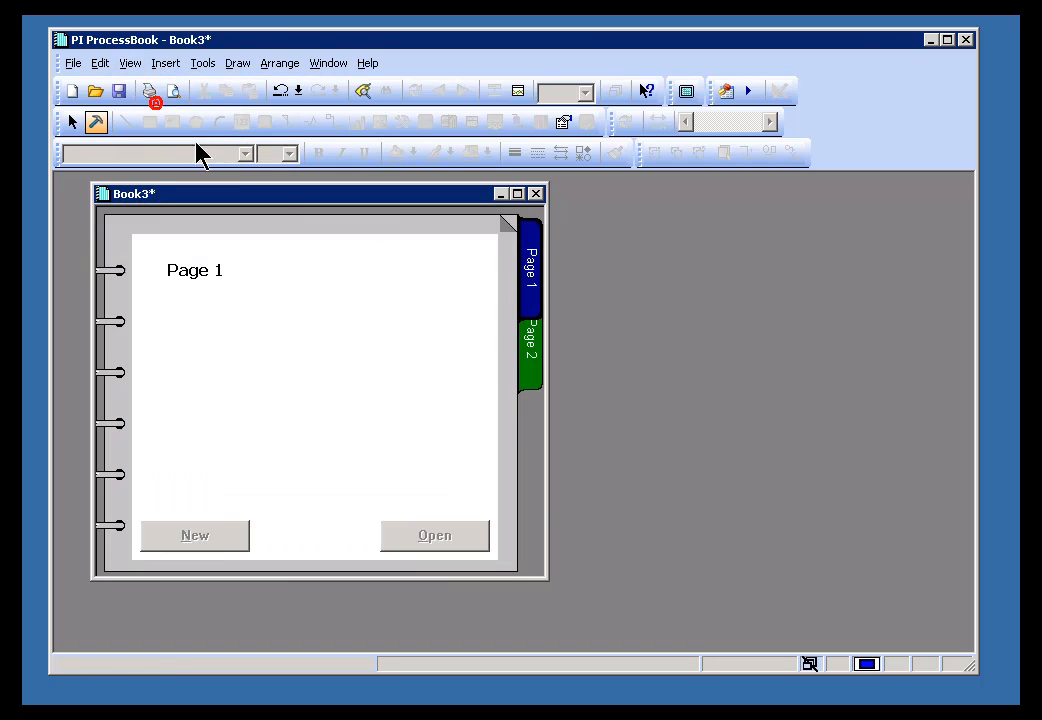
click(530, 344)
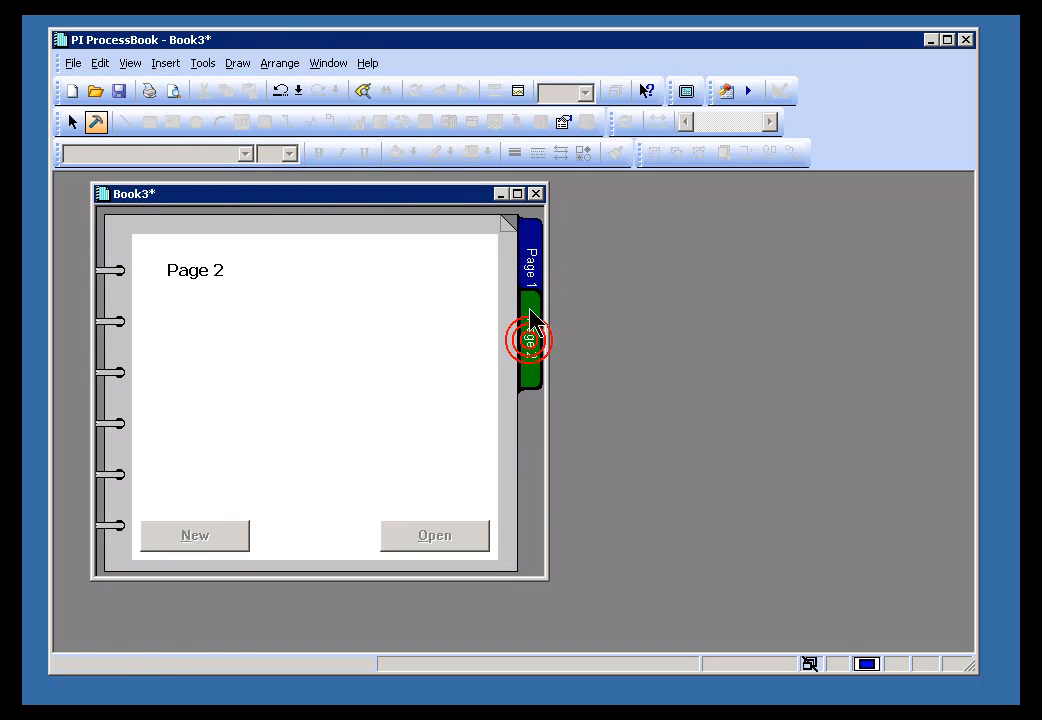